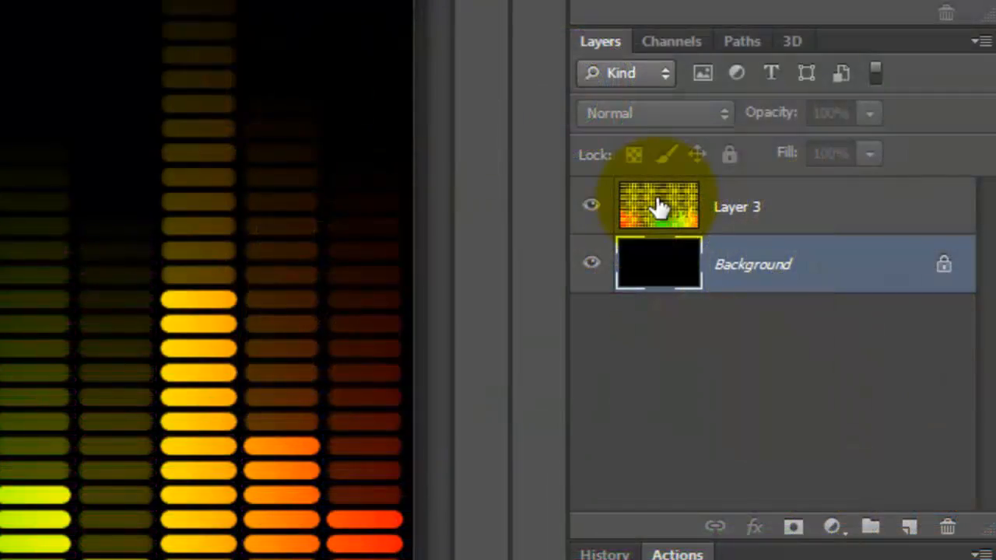
Add red (#ff0000) DISCO text on its own layer and position it near the top of the canvas.
click(660, 206)
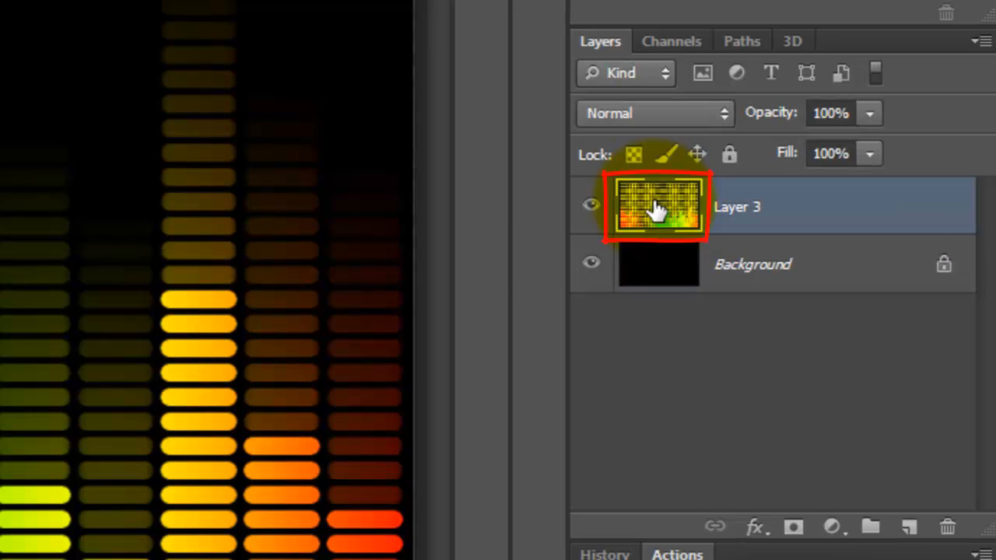
click(60, 228)
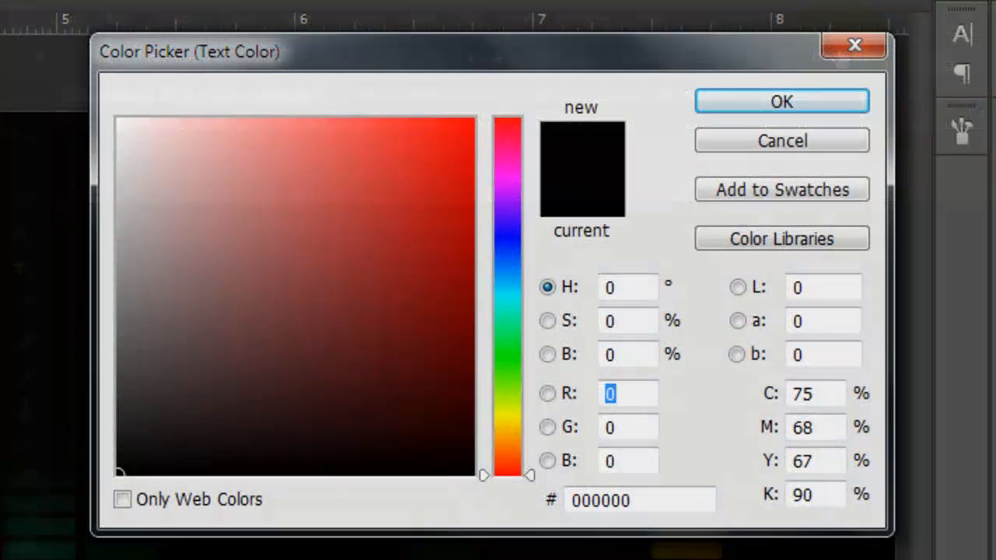
text(ff0000)
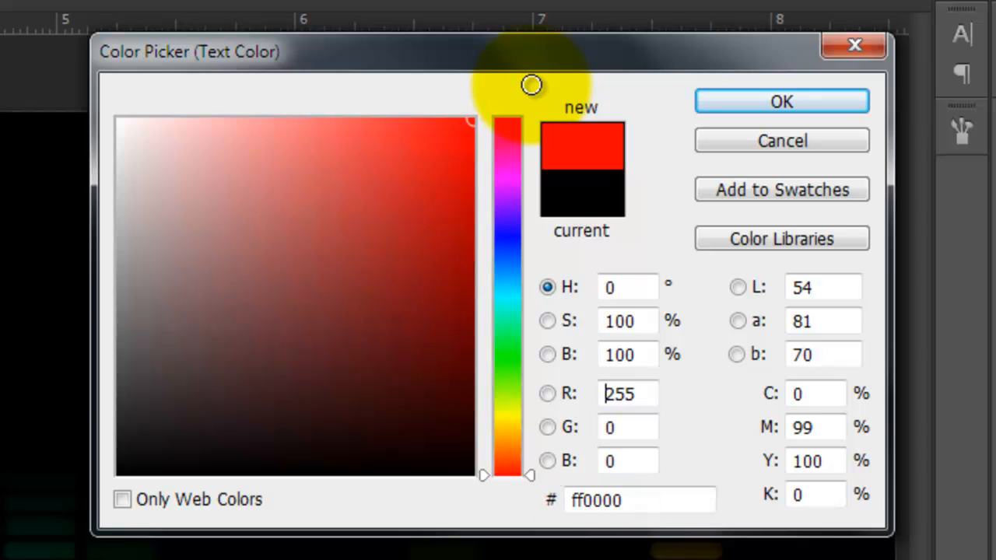
click(781, 102)
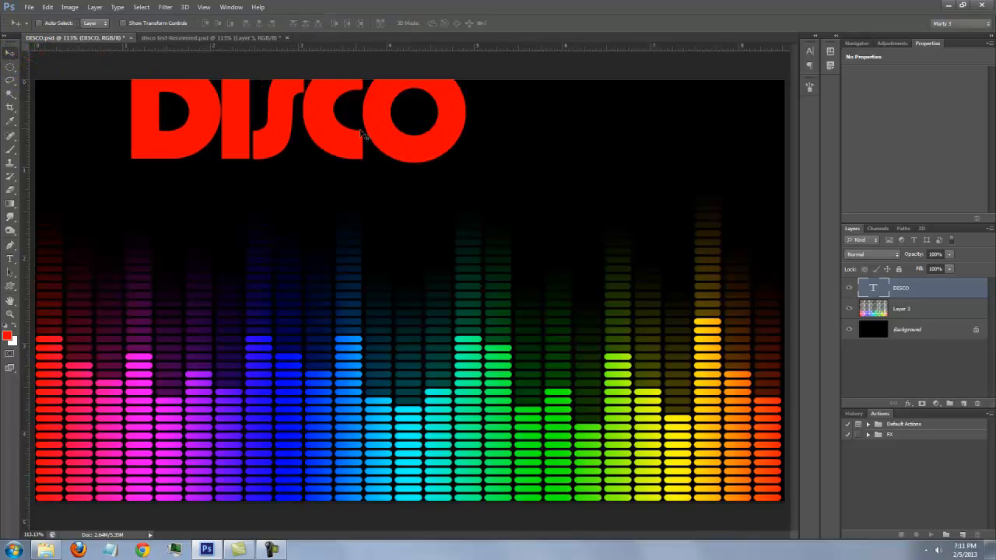
drag(361, 133, 423, 152)
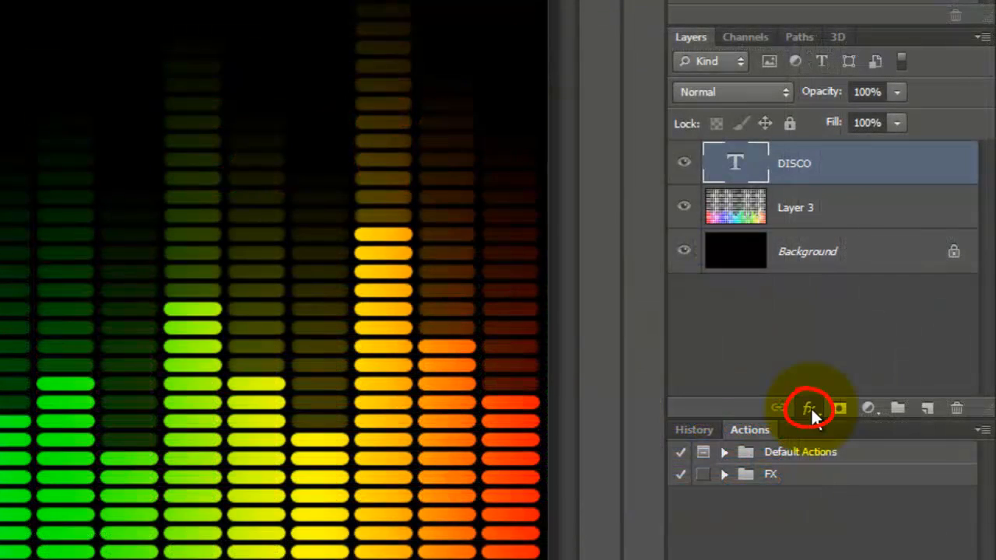
Apply an Inner Bevel & Emboss to DISCO with Chisel Hard technique and Down direction.
click(810, 408)
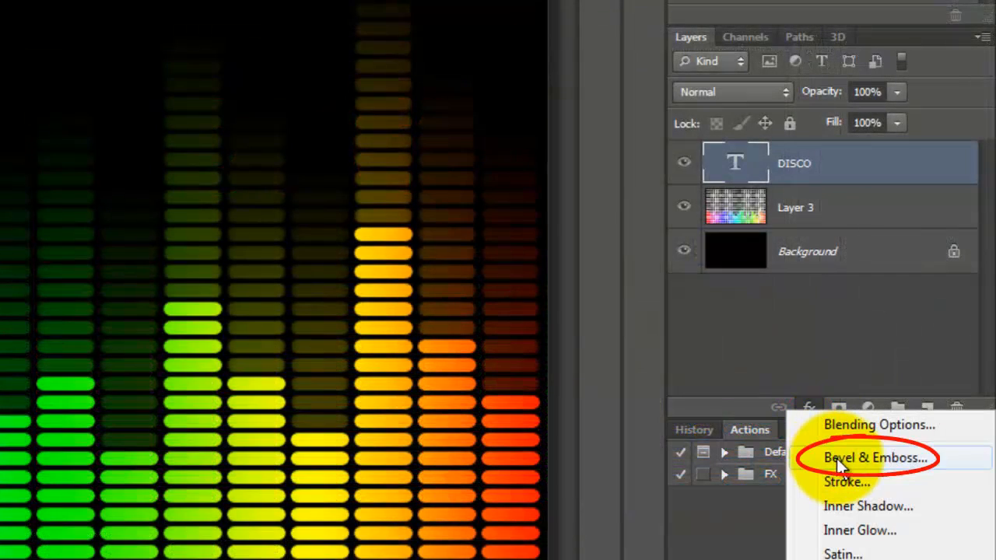
click(875, 457)
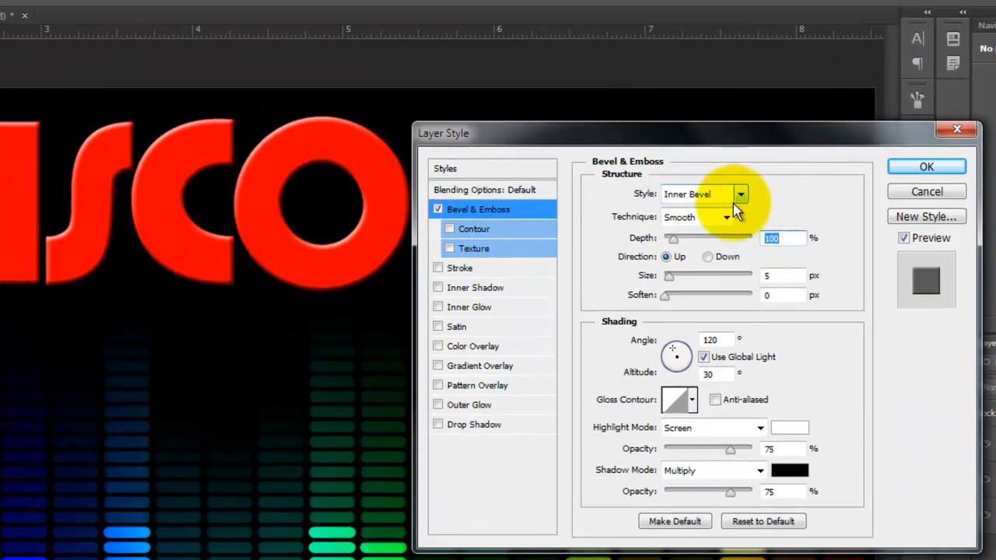
click(727, 216)
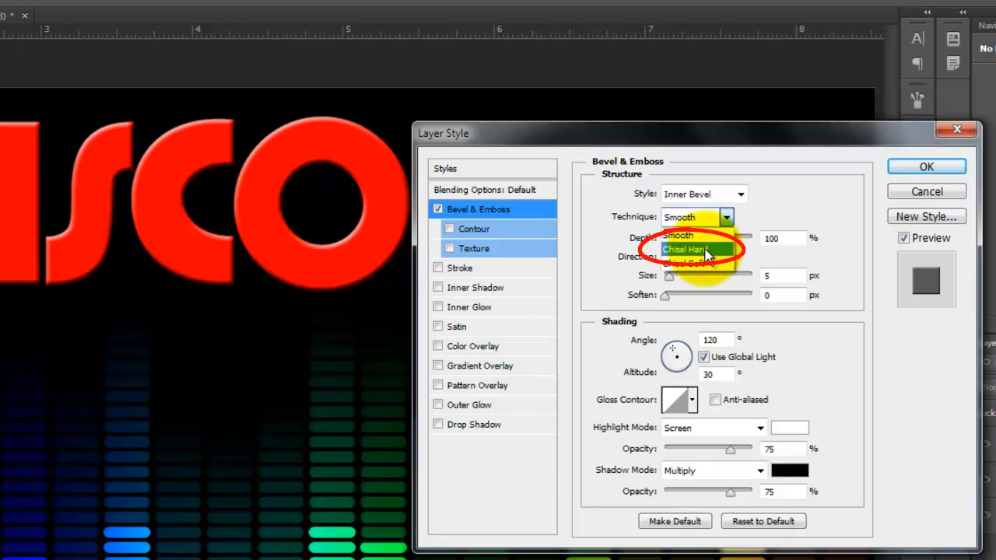
click(688, 249)
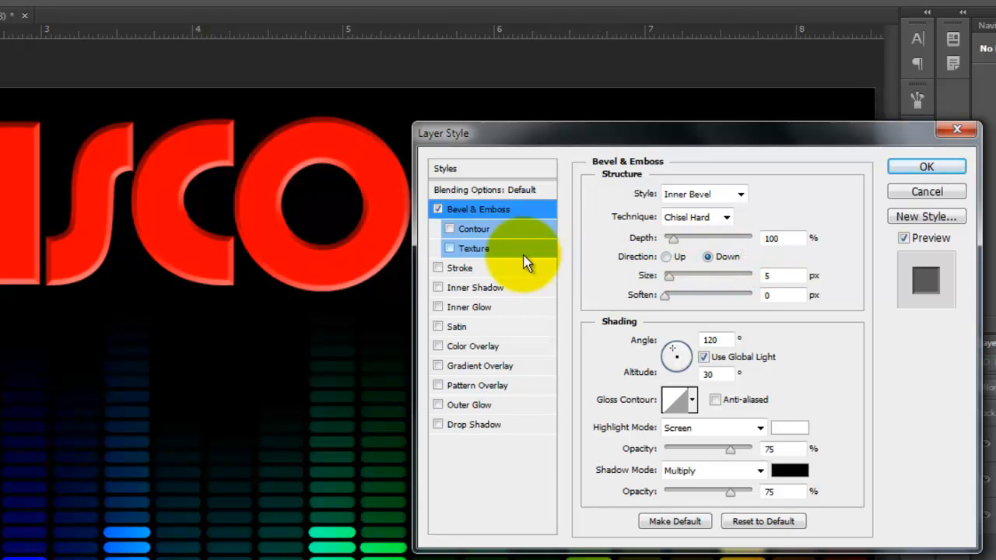
Add an inside stroke coloured yellow (6ff00) to the DISCO letters.
click(461, 268)
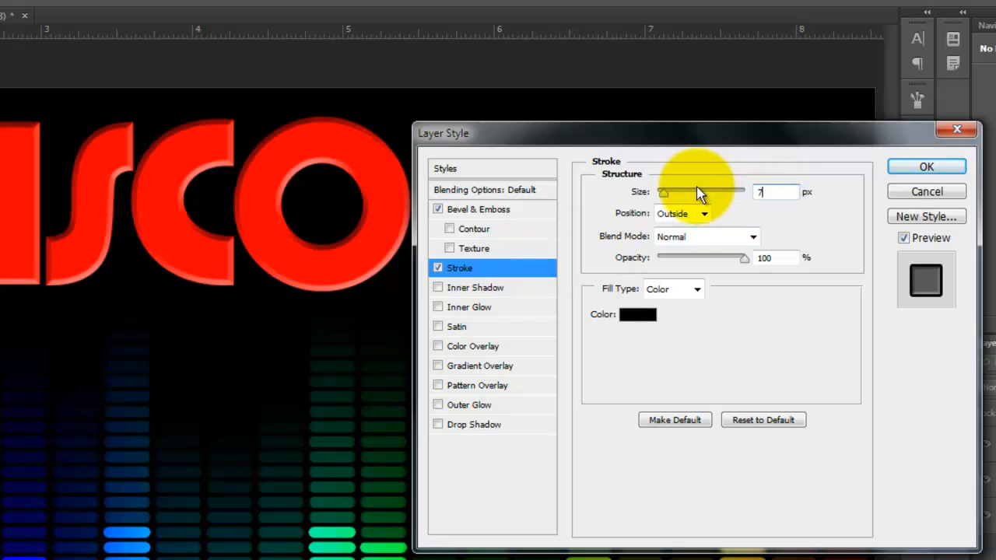
click(681, 213)
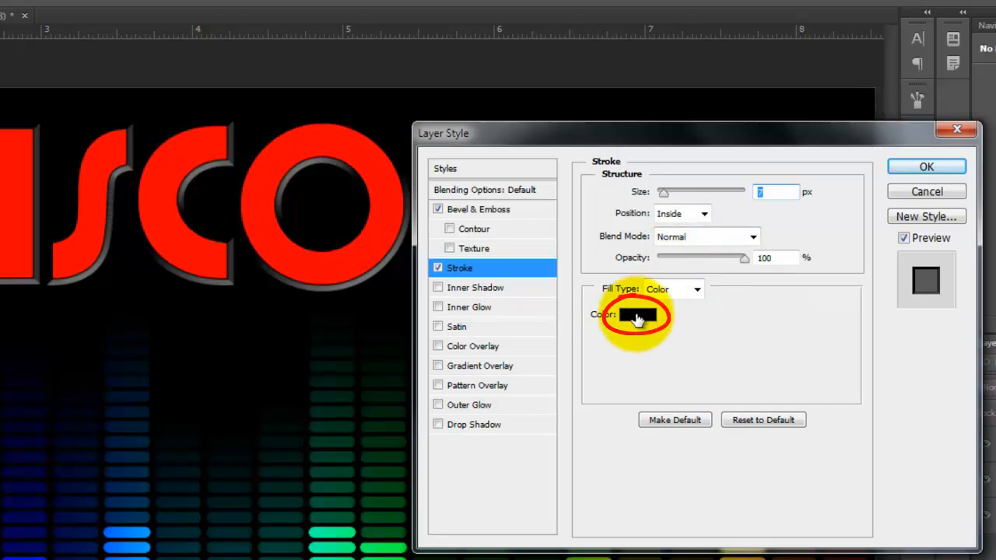
click(639, 314)
text(f)
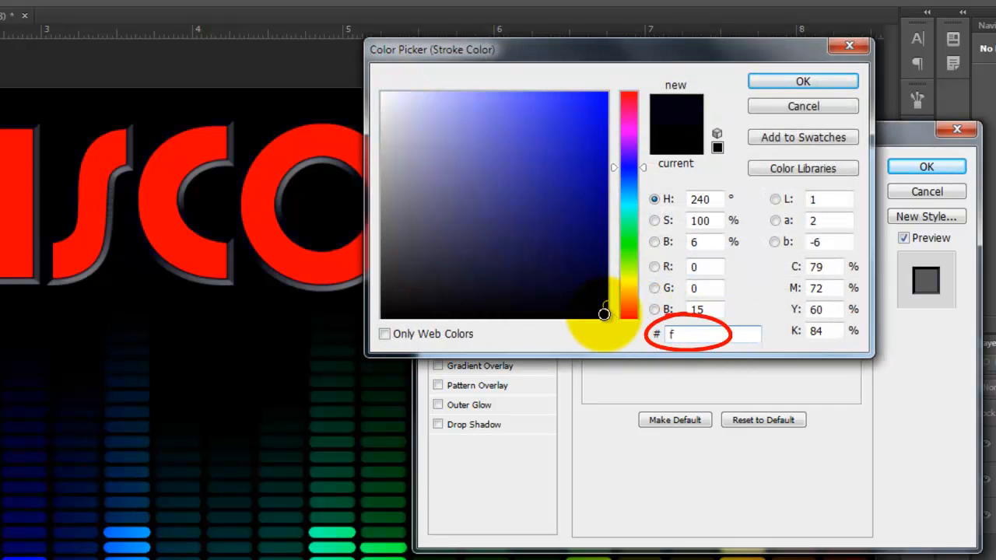
text(6ff00)
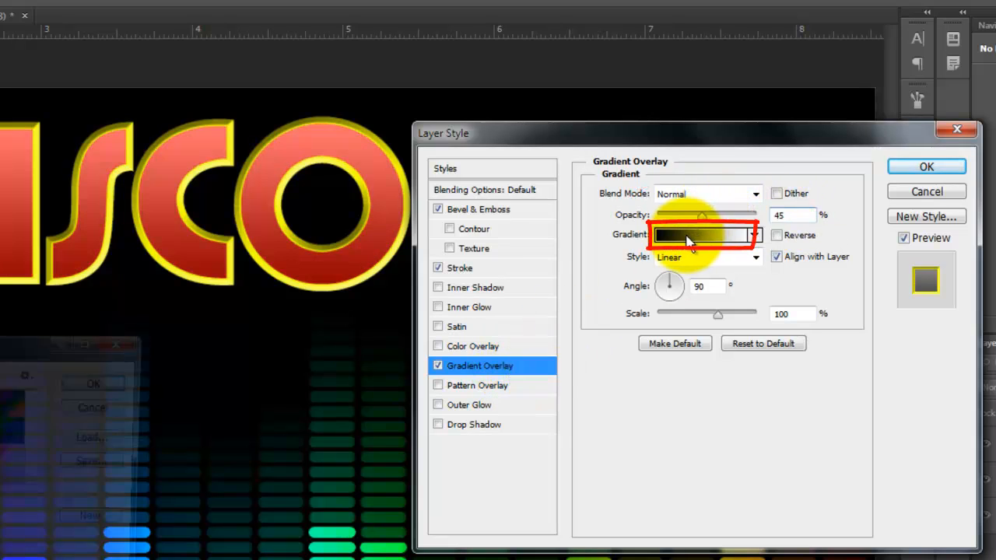
Set the overlay gradient from red (#ff0000) at 25% location to near-black at the far stop.
click(702, 236)
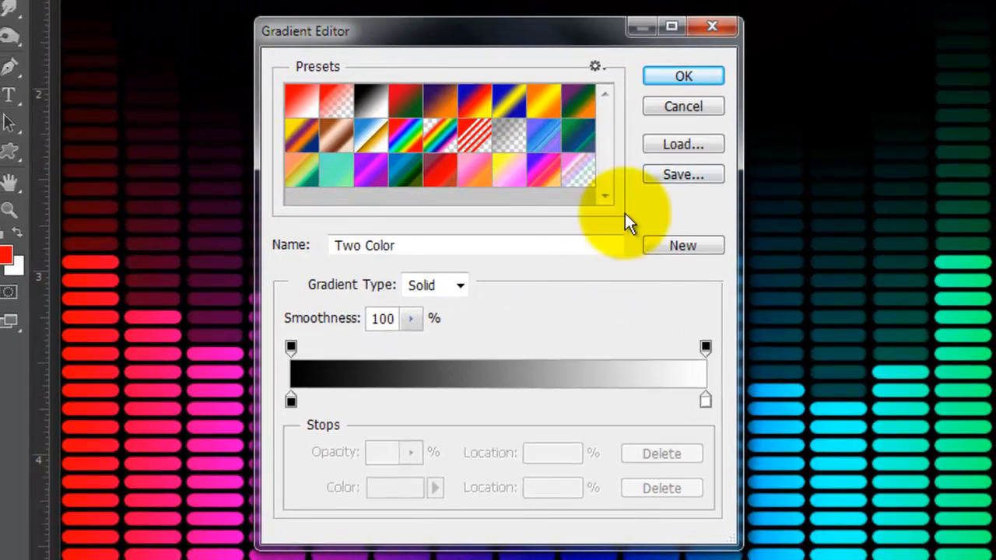
click(290, 401)
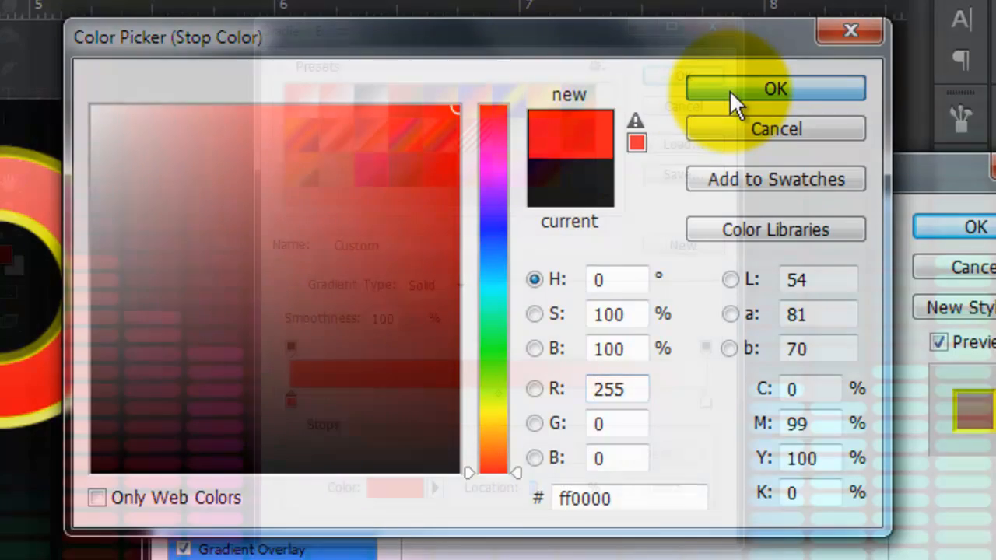
click(775, 87)
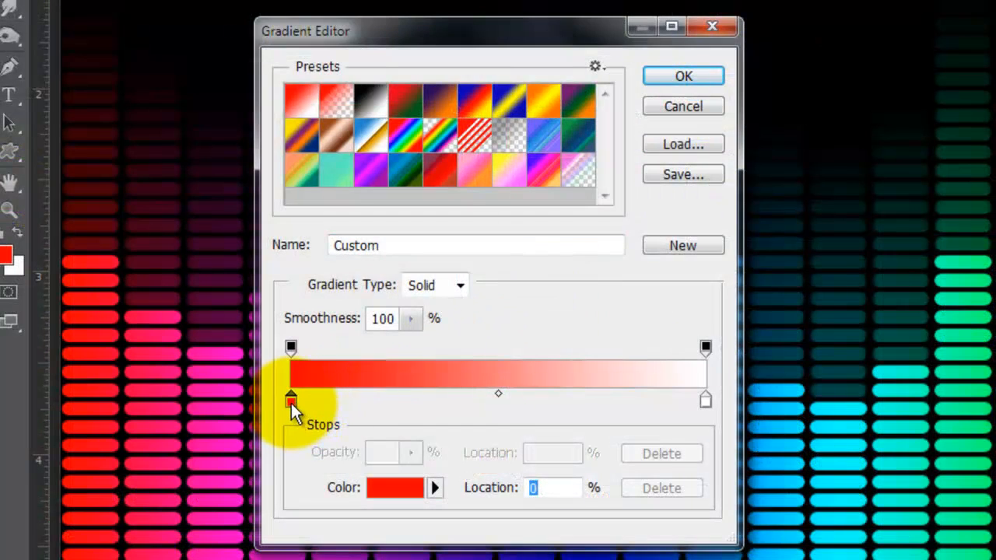
drag(289, 402, 396, 402)
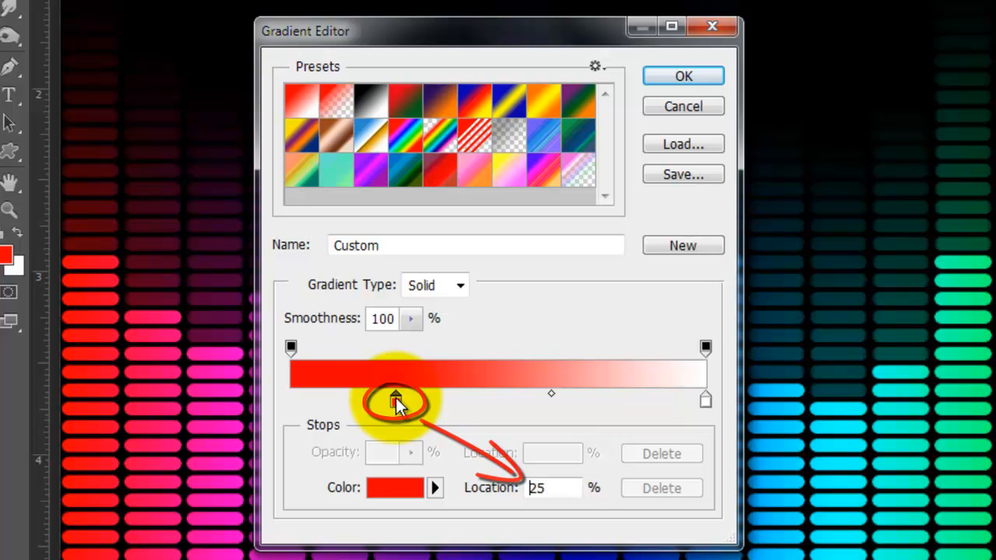
click(705, 401)
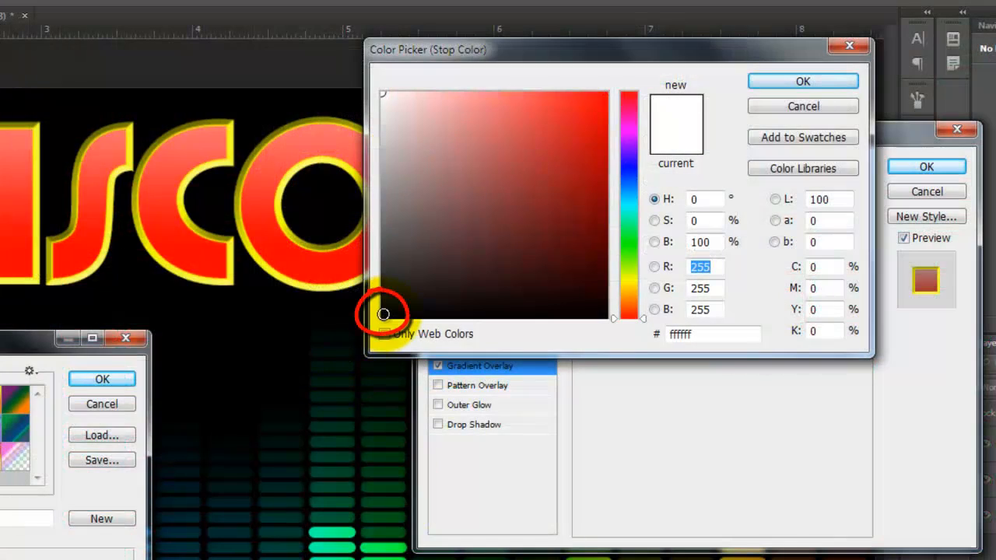
click(803, 81)
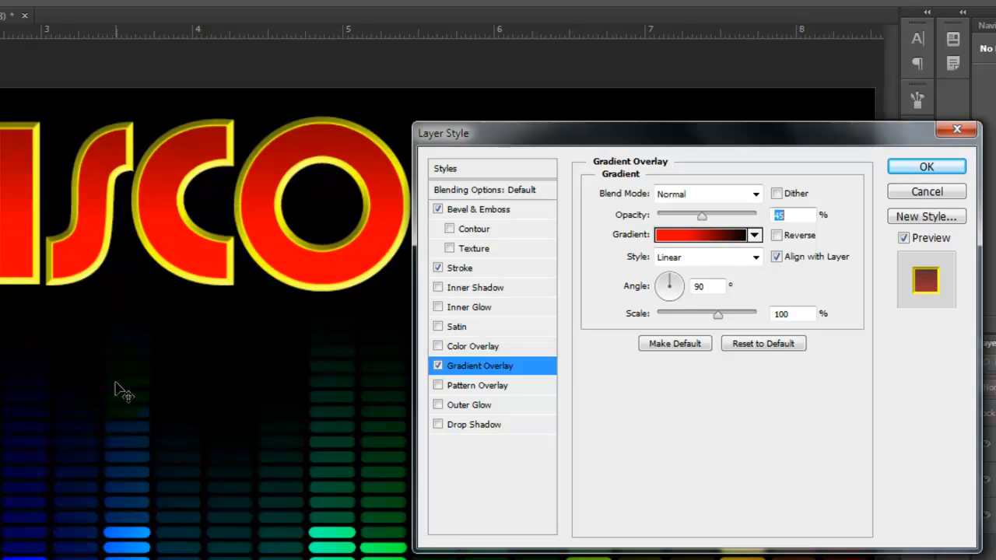
Add a black Normal-mode Precise inner glow at 40% opacity, 79% choke, 14 px size, and apply the layer style.
click(470, 307)
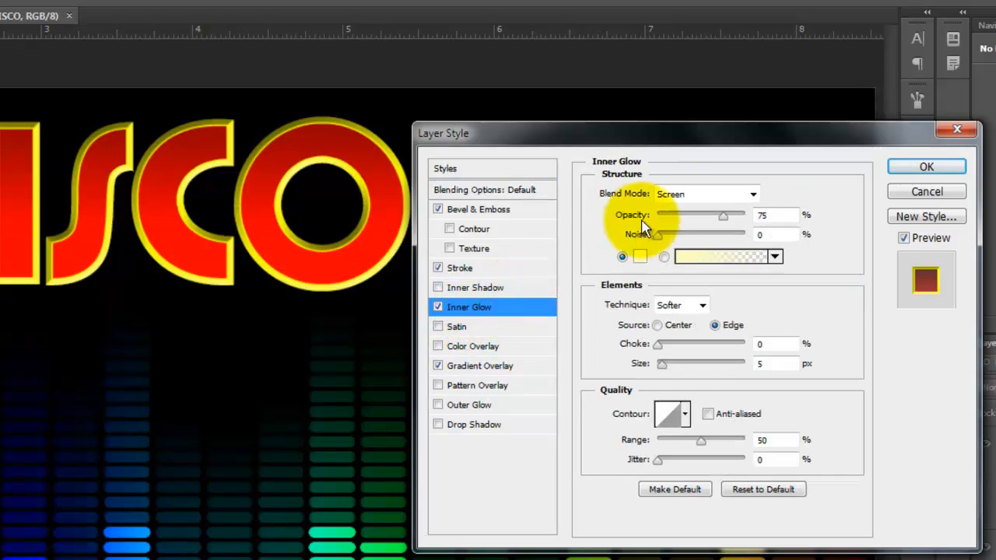
click(706, 193)
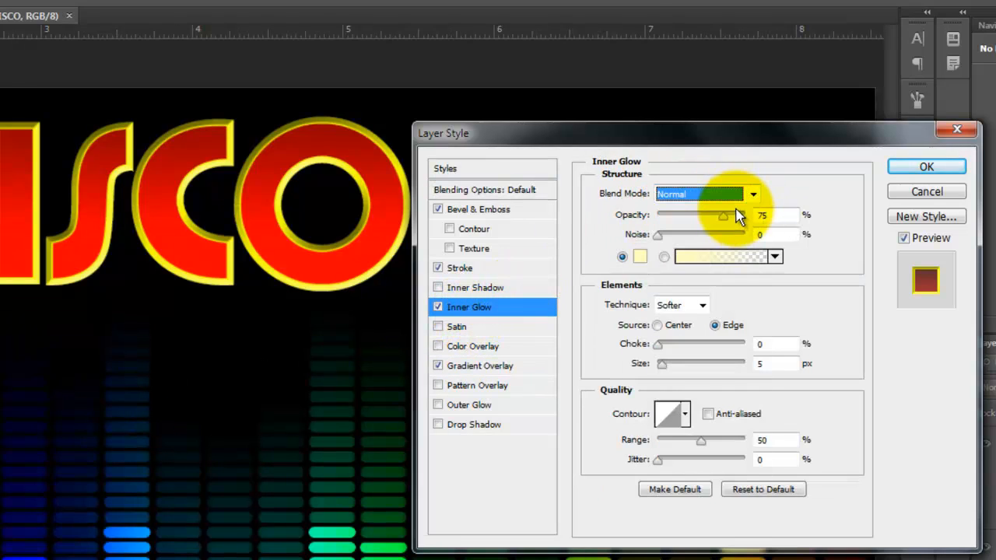
text(40)
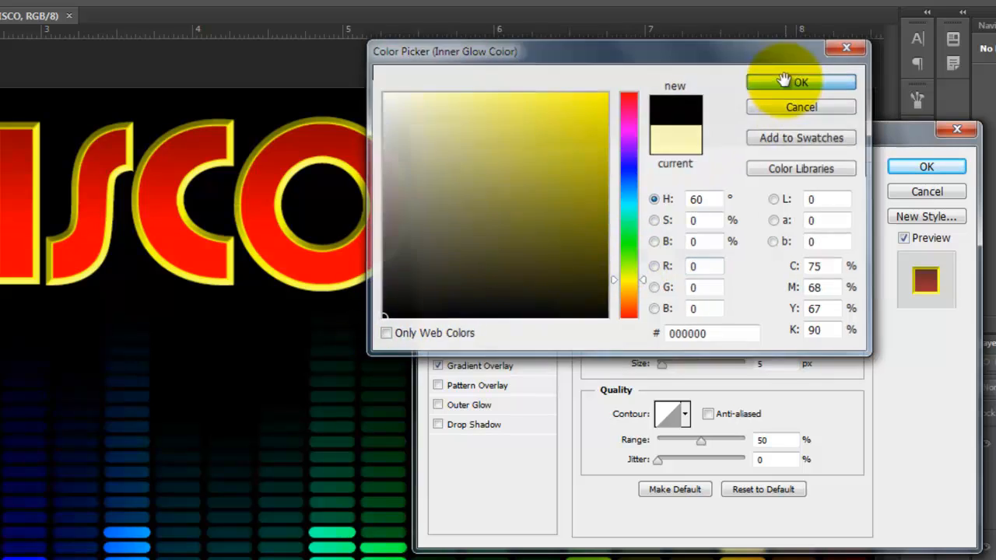
click(800, 82)
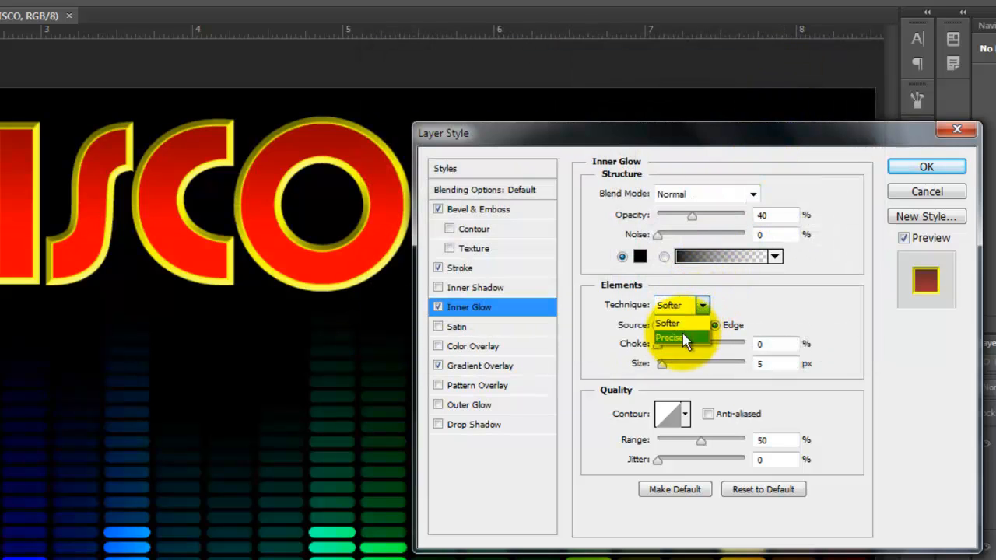
click(669, 336)
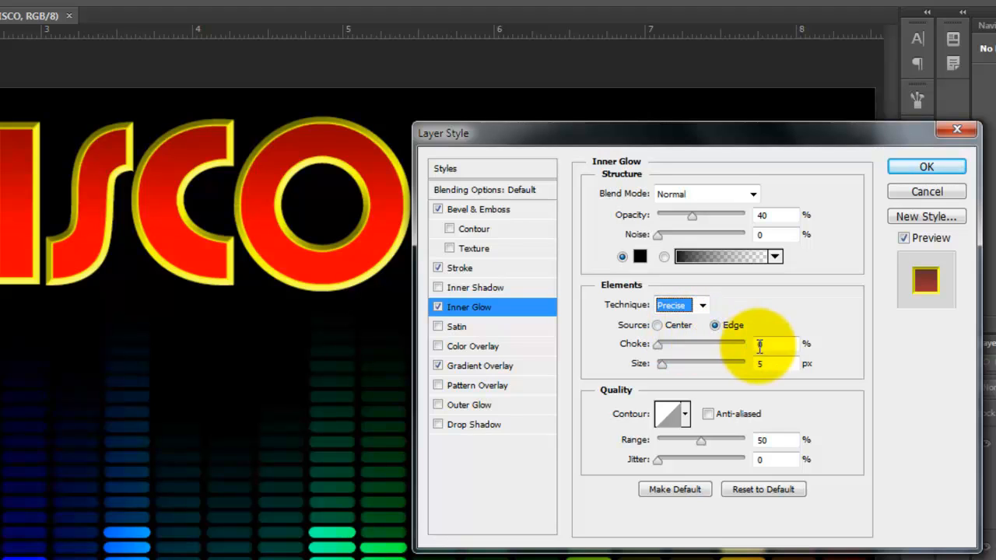
drag(661, 344, 724, 344)
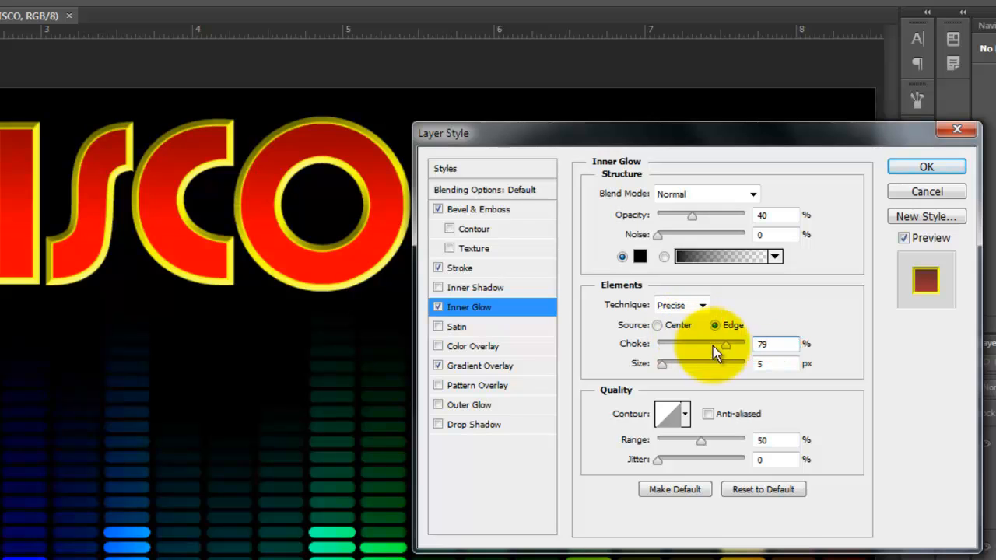
text(14)
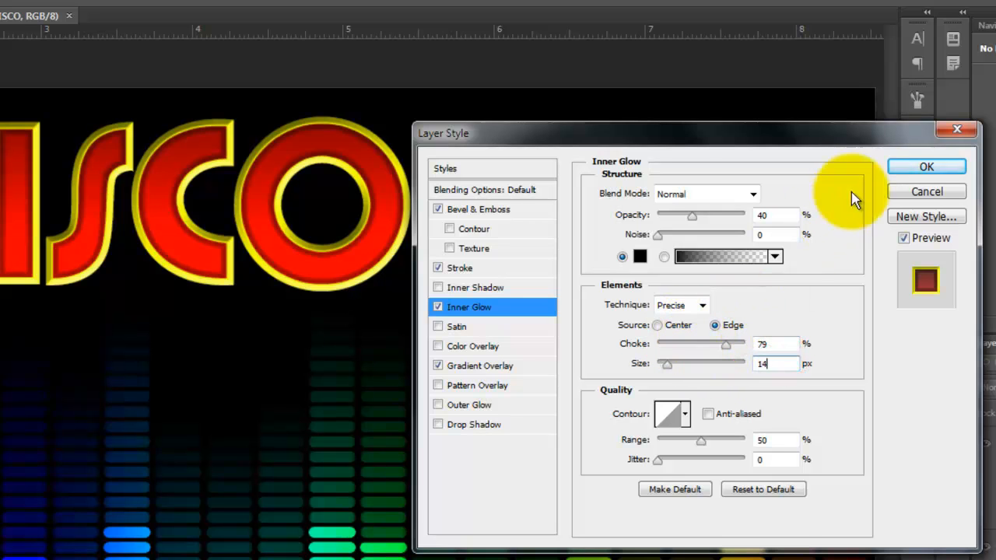
click(926, 166)
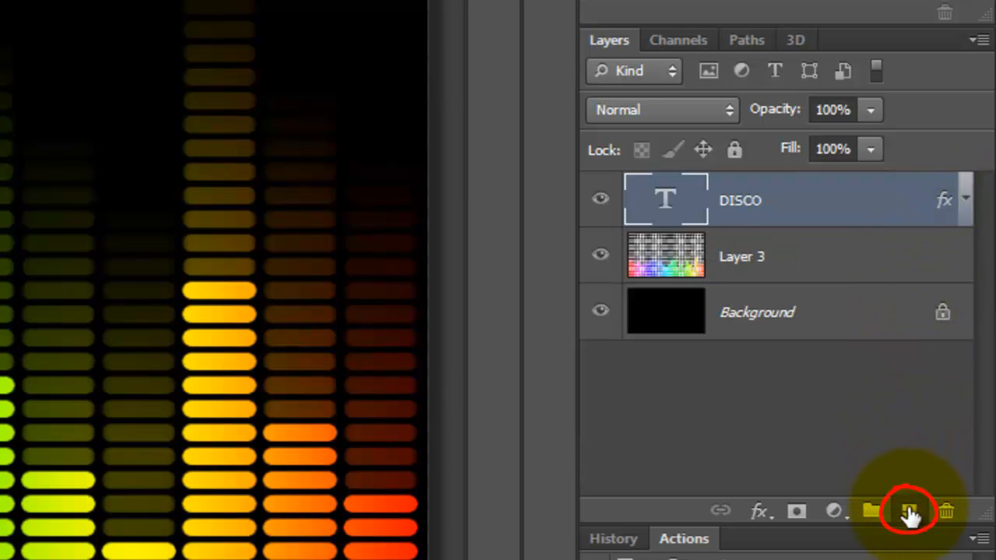
Create a TWINKLES layer above DISCO and replace the current brushes with the Twinkle brush set.
click(909, 511)
text(TWINKLES)
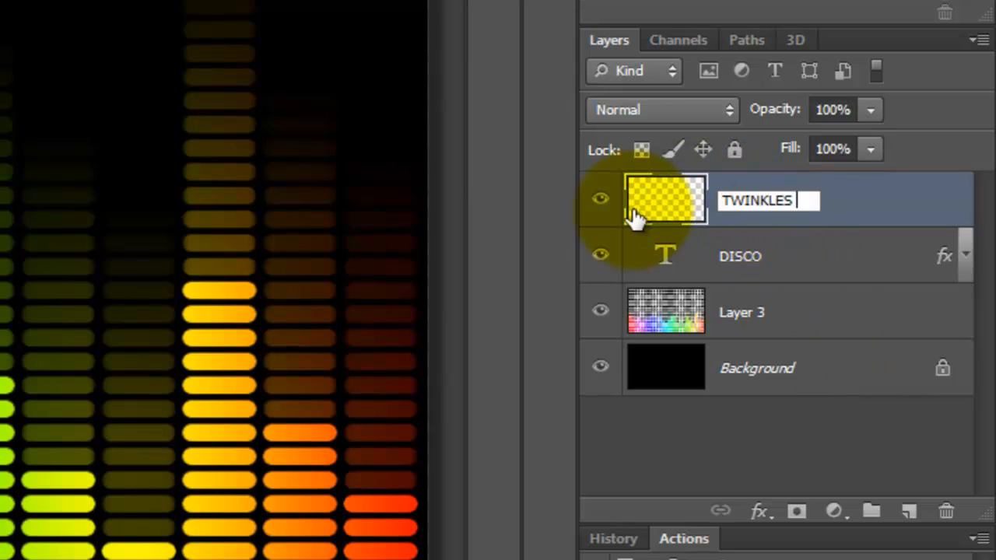
click(661, 109)
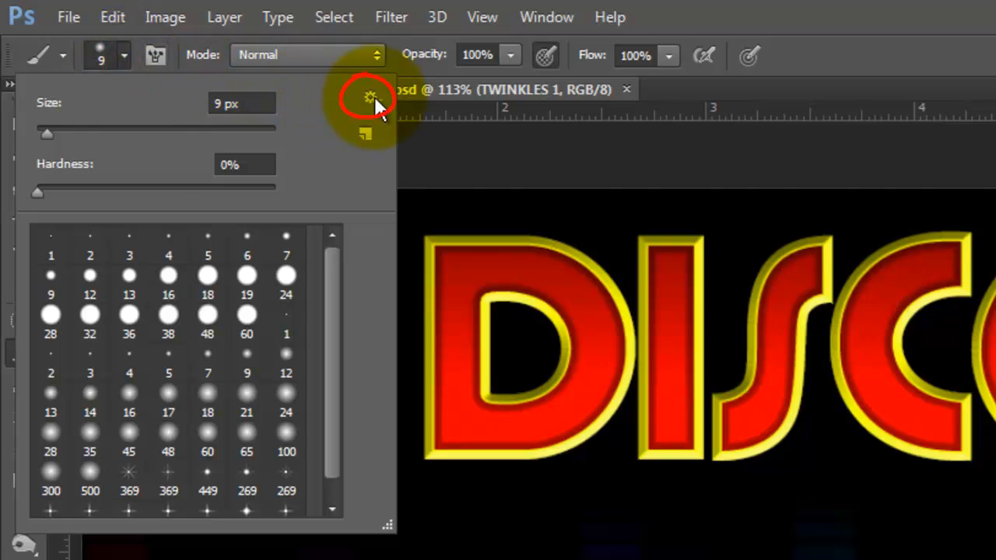
click(371, 97)
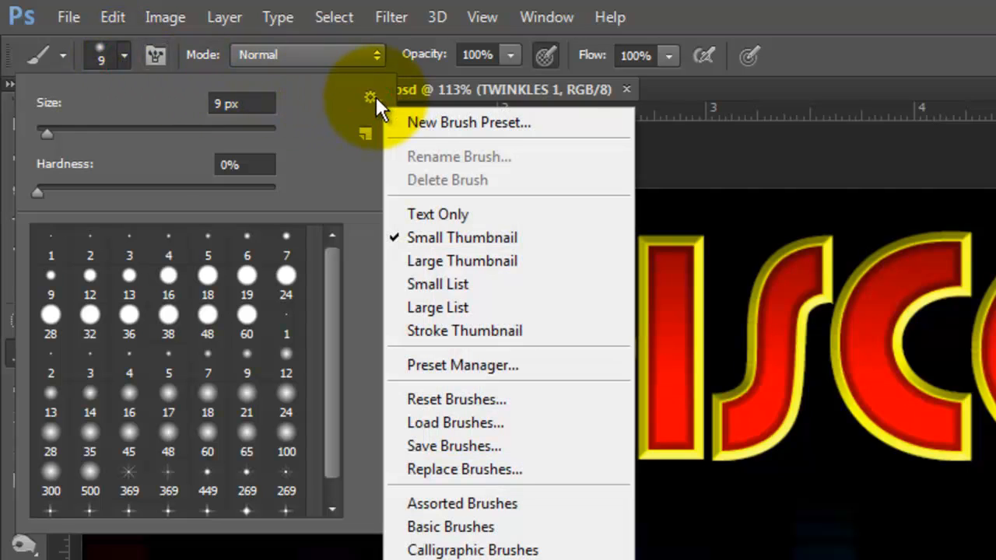
mouse_move(467, 137)
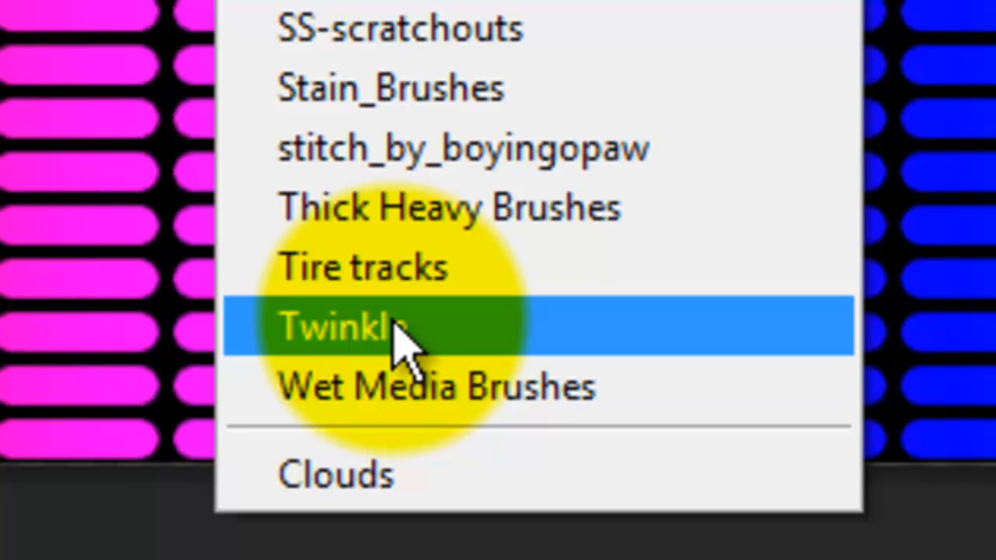
click(334, 326)
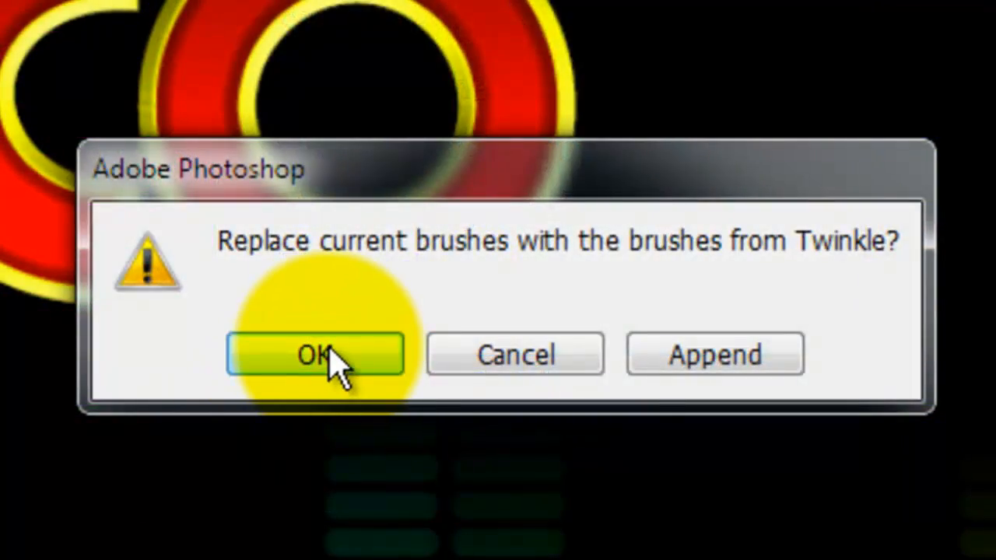
click(314, 355)
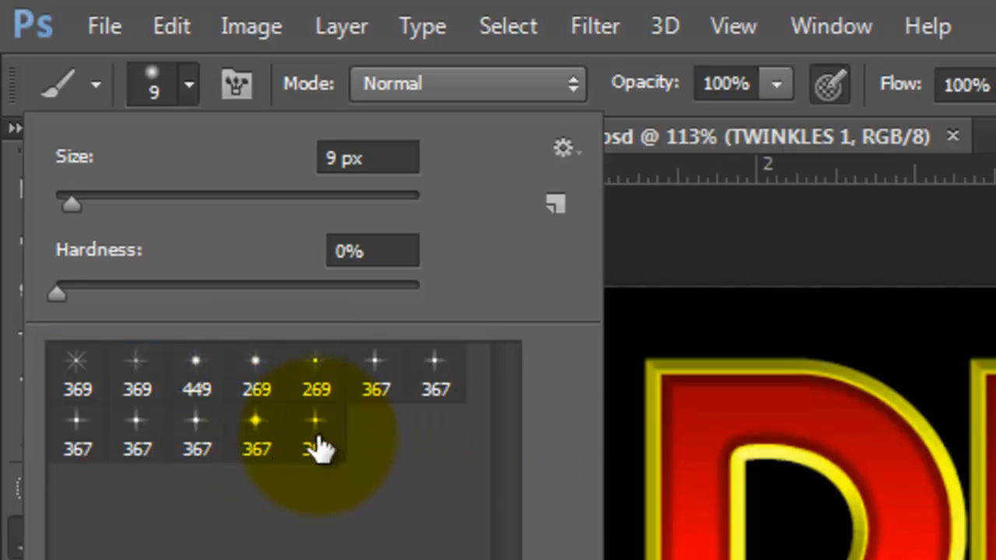
In the Brush panel, enable scattering for the star brush and raise Scatter to 495%.
key(f5)
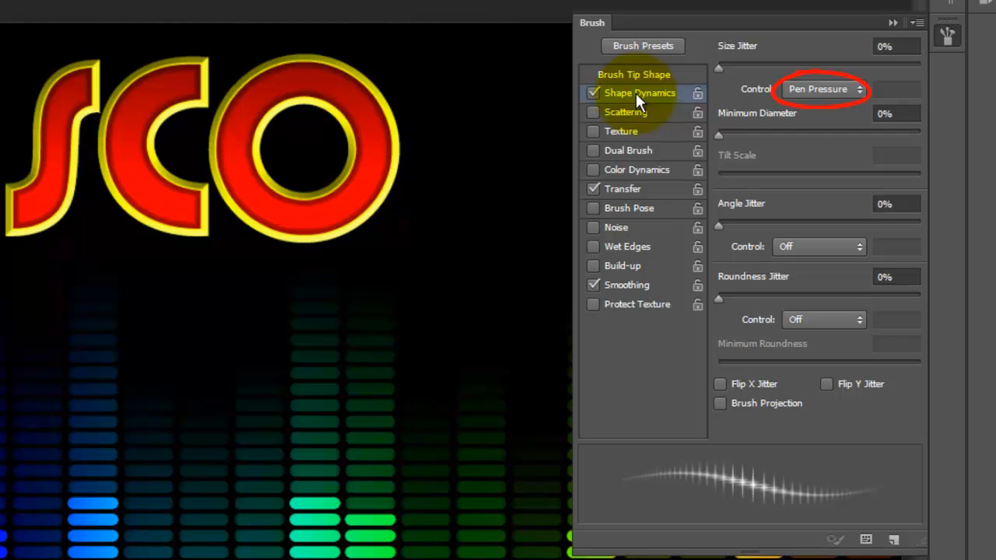
click(626, 112)
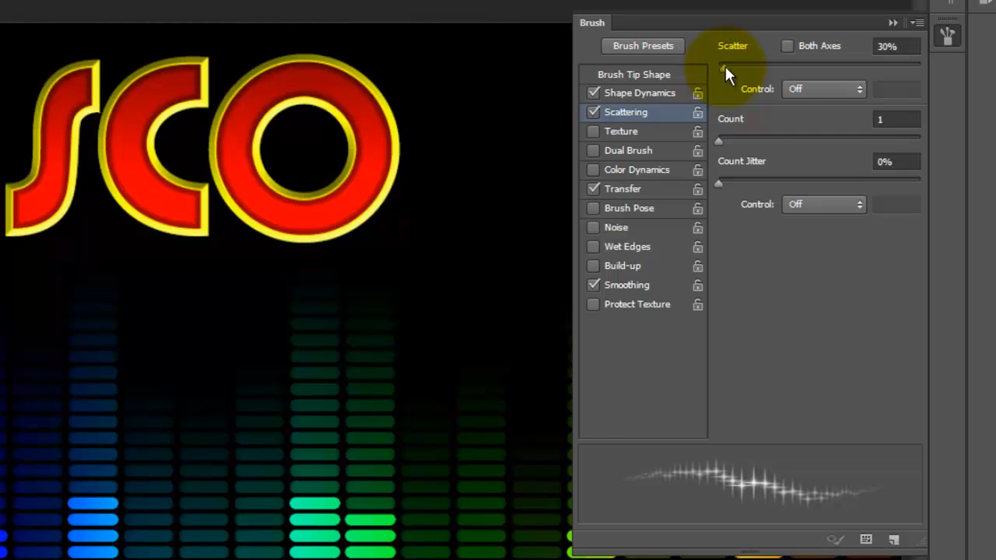
drag(722, 68, 819, 68)
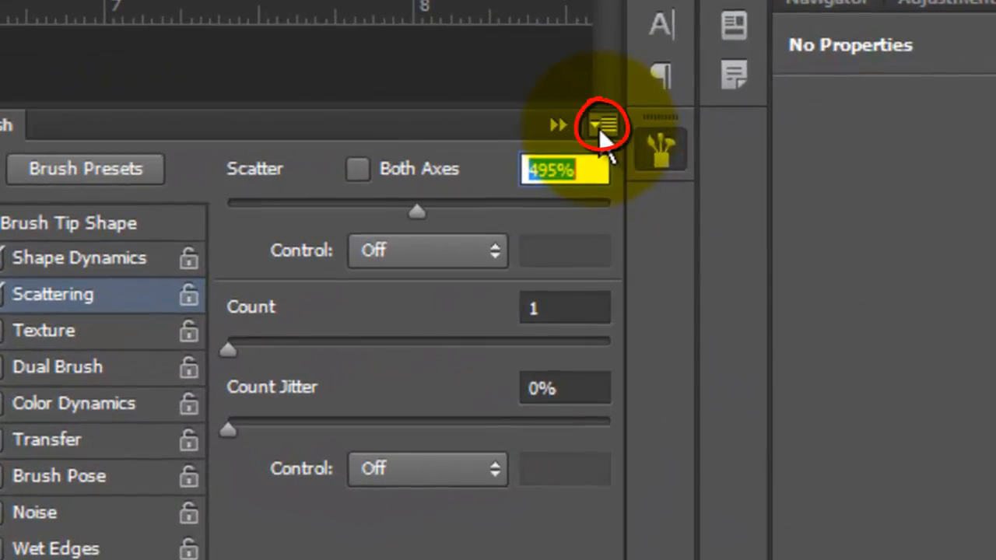
Clear the star brush's extra controls and collapse the Brush panel.
click(601, 124)
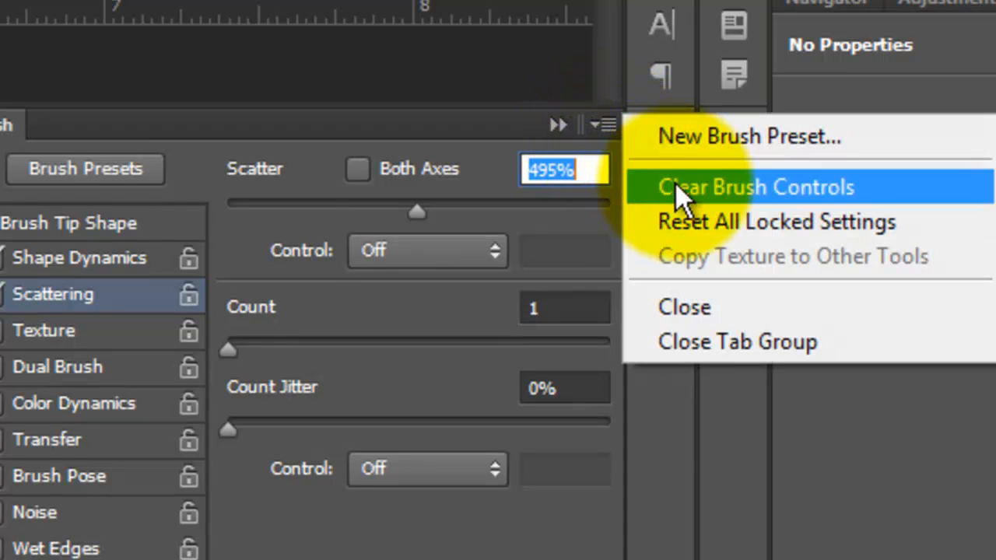
click(755, 186)
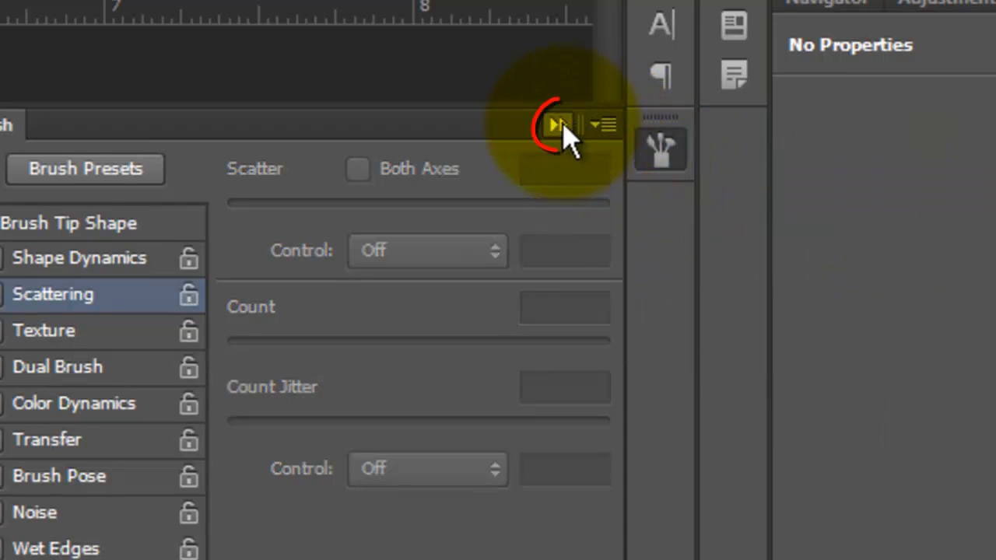
click(557, 125)
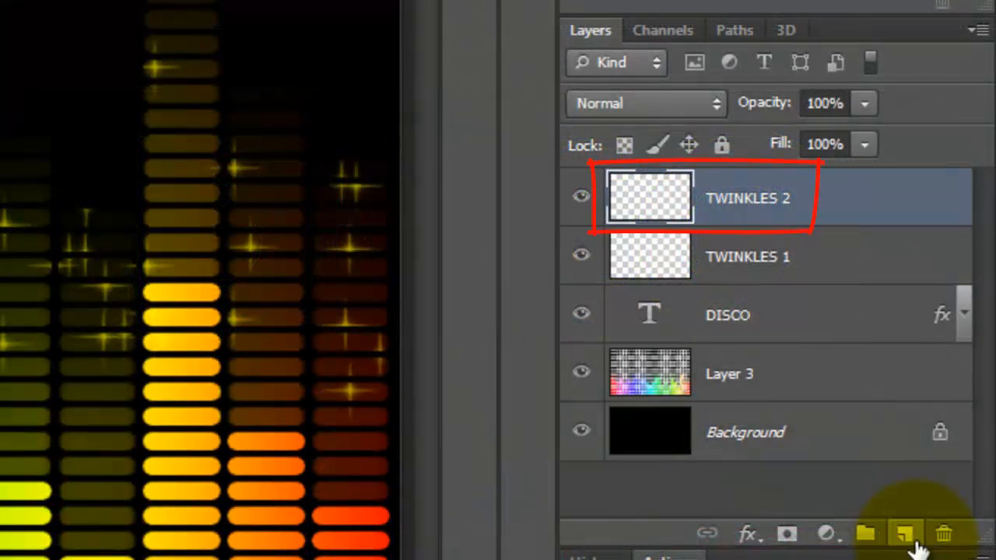
Duplicate TWINKLES 2 twice and name a copy blur vert.
key(ctrl+j)
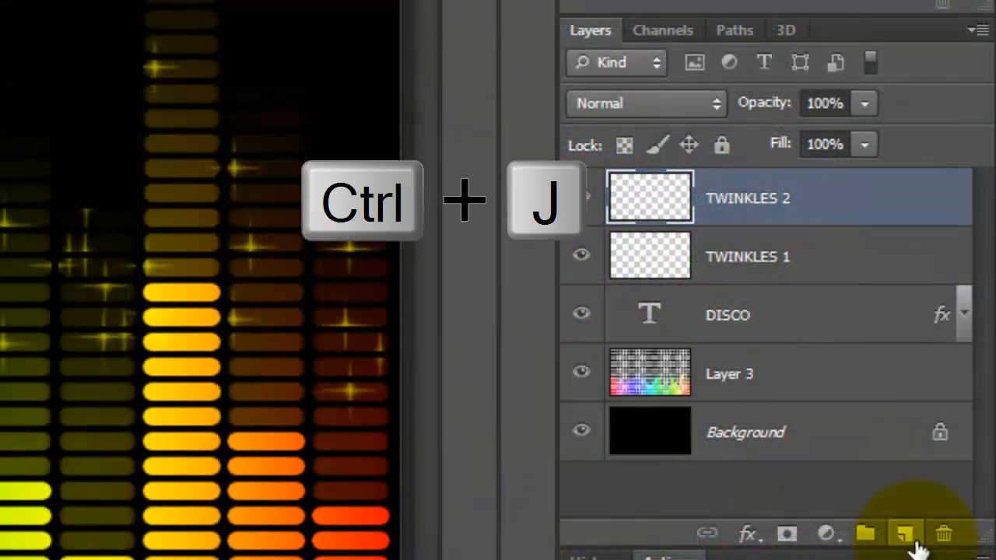
key(ctrl+j)
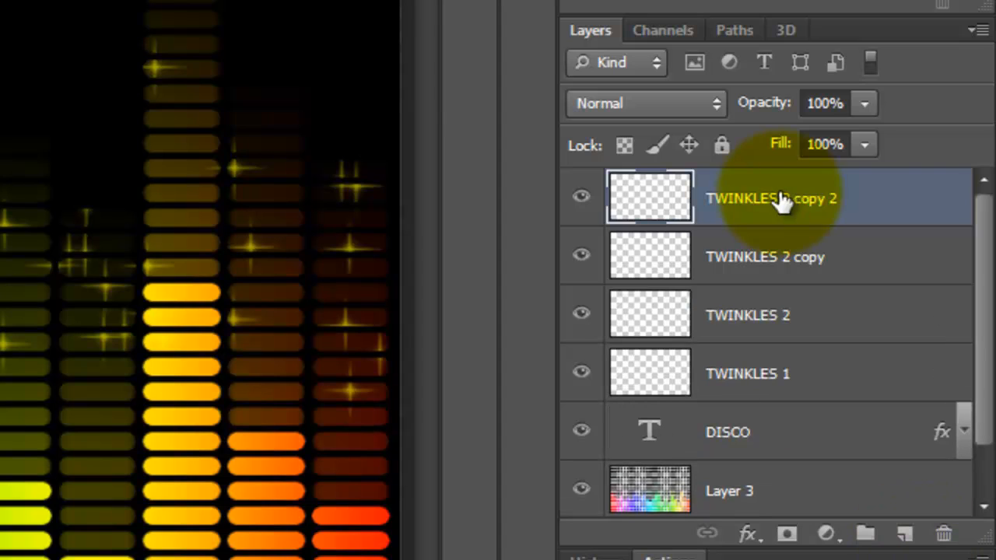
text(blur vert)
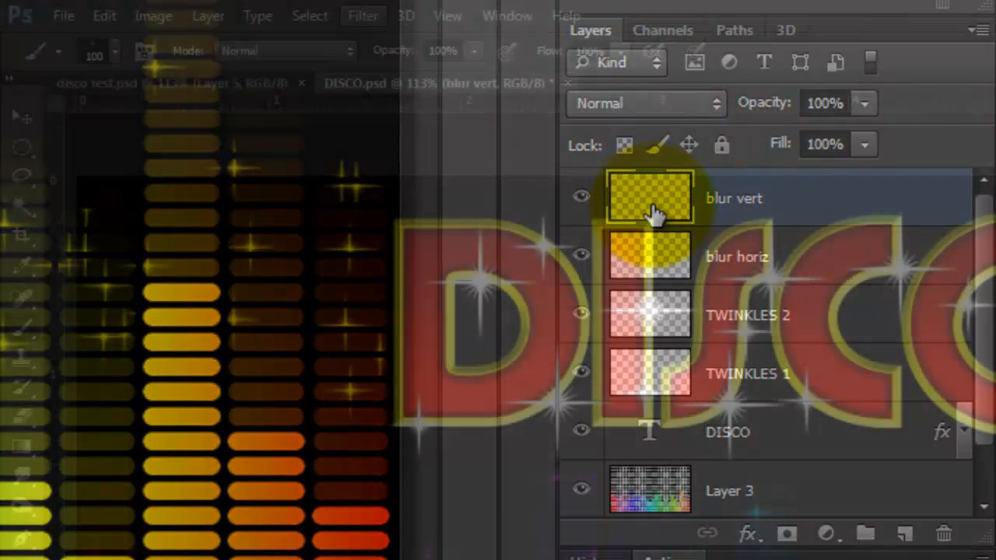
Apply a Motion Blur at 90° with a 187-pixel distance to the blur vert layer.
click(363, 15)
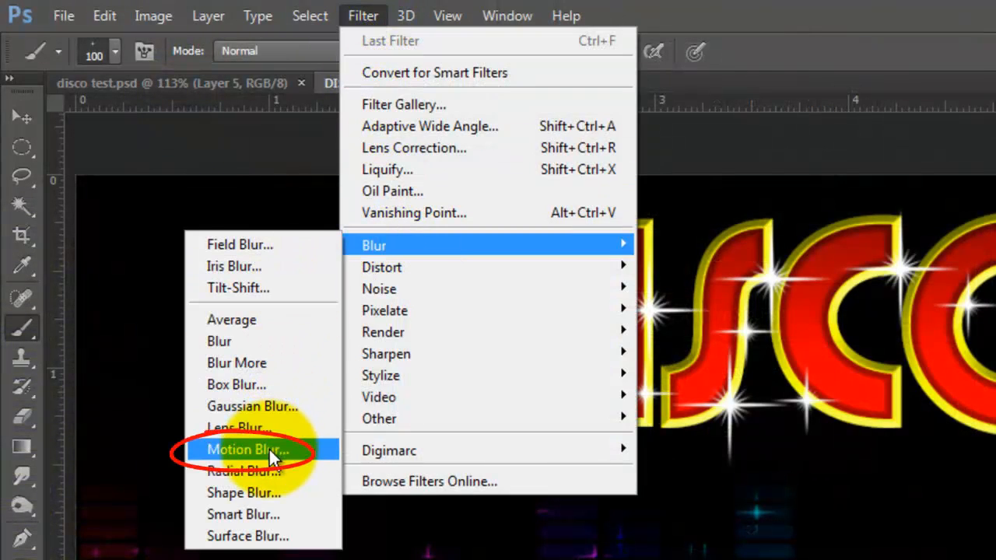
click(247, 449)
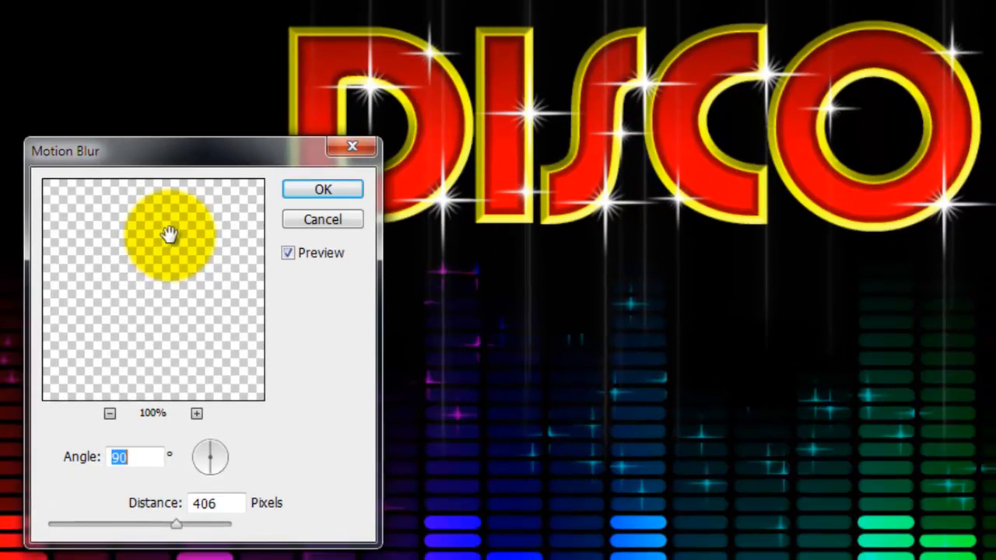
drag(170, 235, 171, 261)
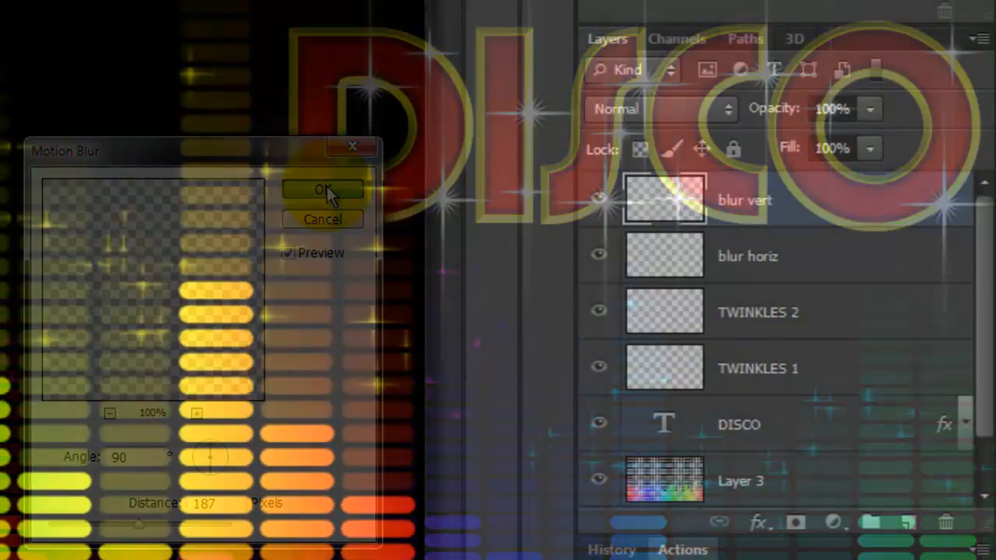
Apply a 0° horizontal Motion Blur of 187 pixels to the blur horiz layer.
click(322, 190)
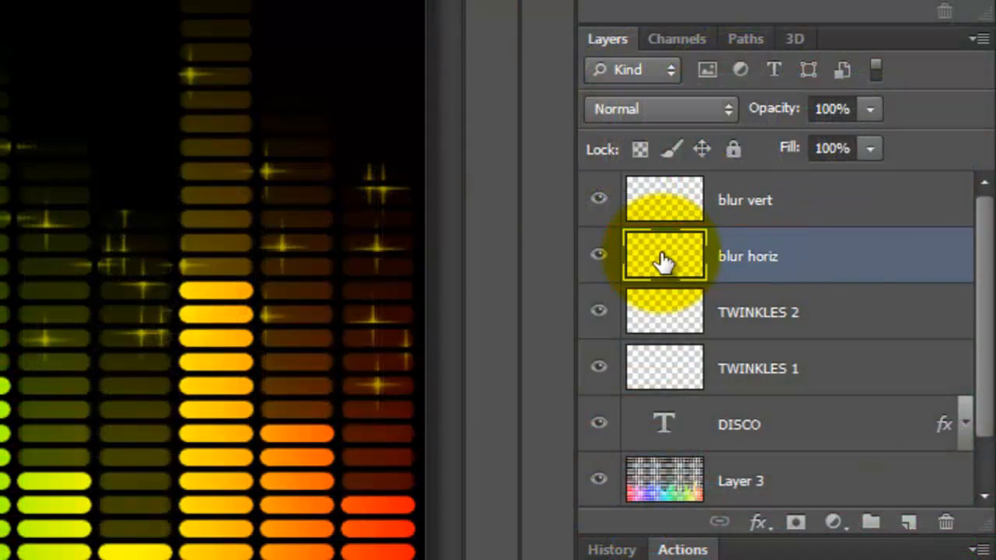
click(359, 15)
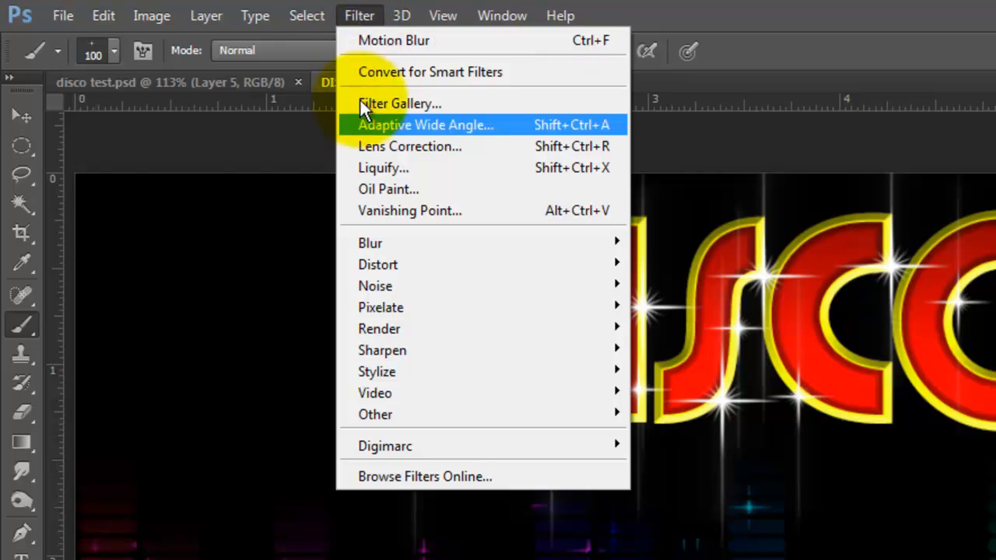
mouse_move(371, 243)
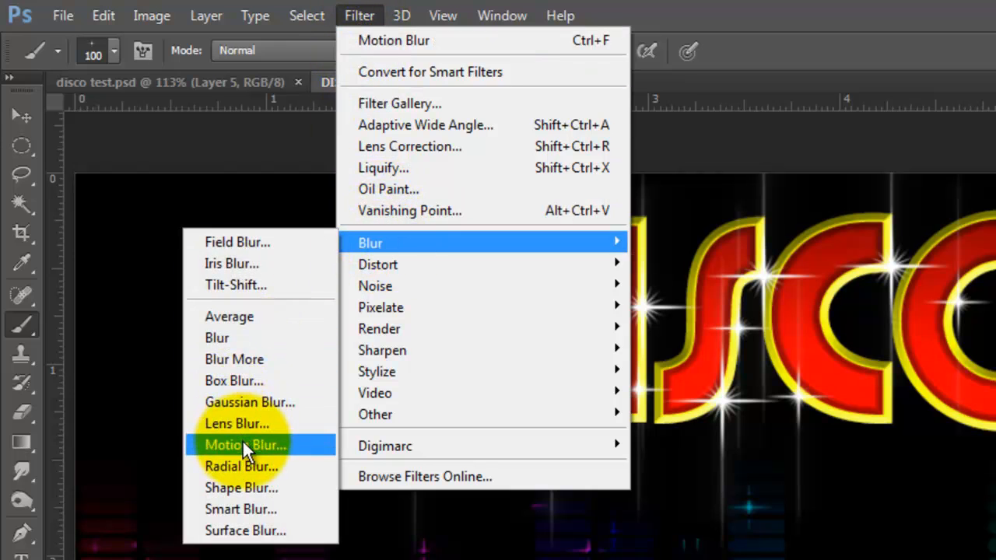
click(246, 445)
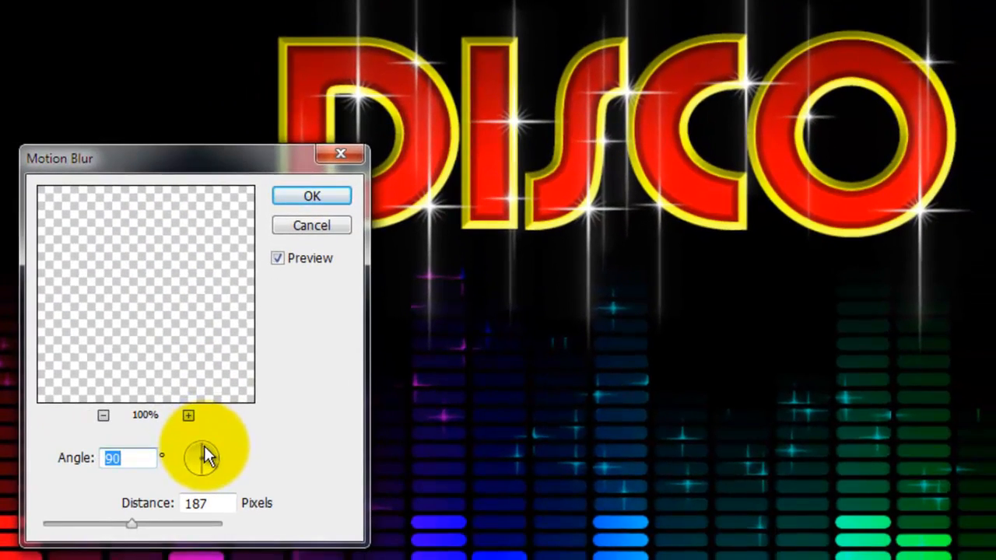
drag(205, 455, 201, 458)
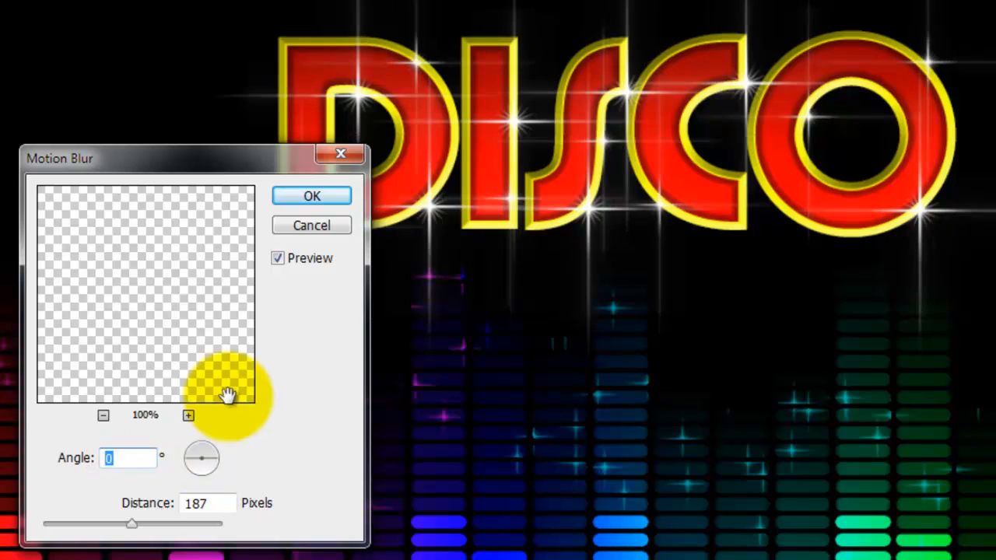
click(312, 196)
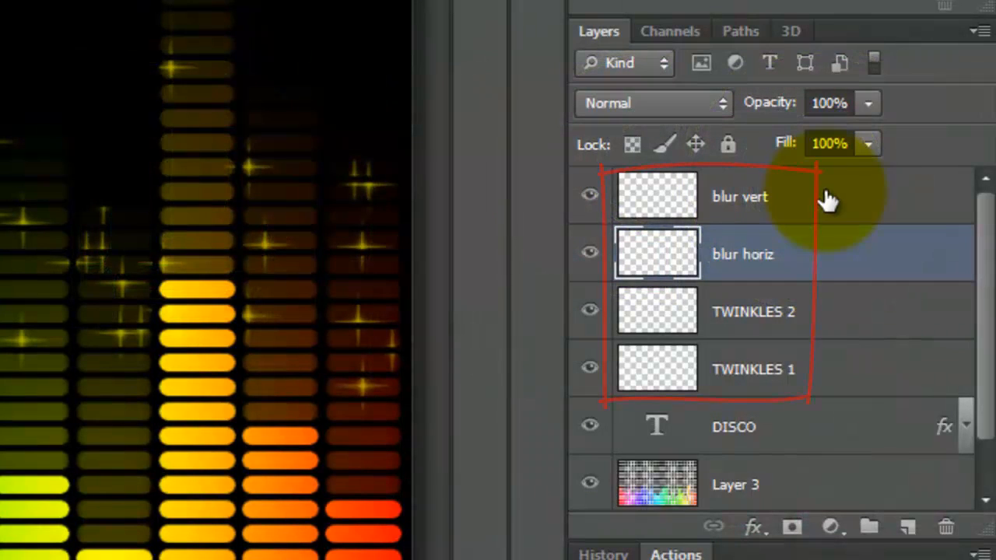
Group blur vert, blur horiz, TWINKLES 2 and TWINKLES 1 with Ctrl+G.
click(739, 196)
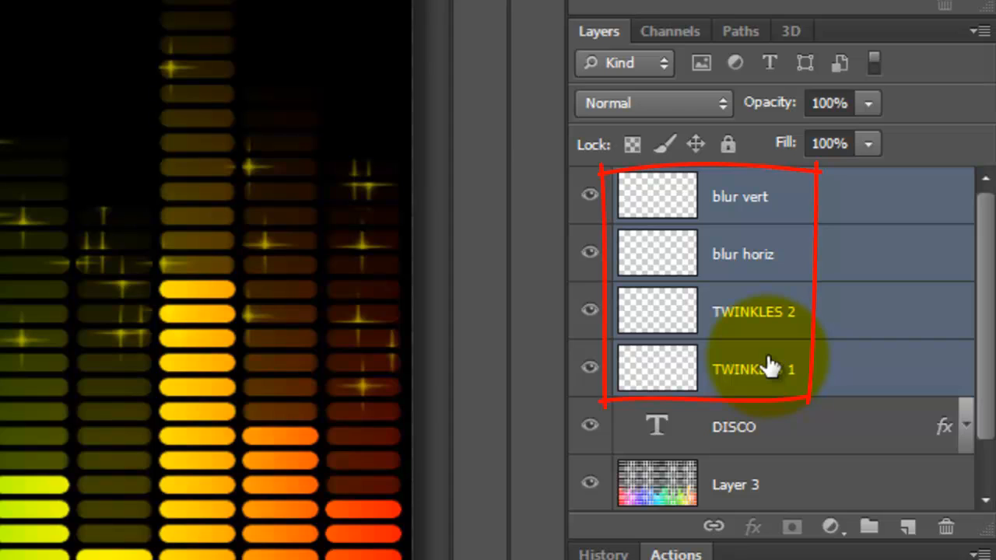
key(ctrl+g)
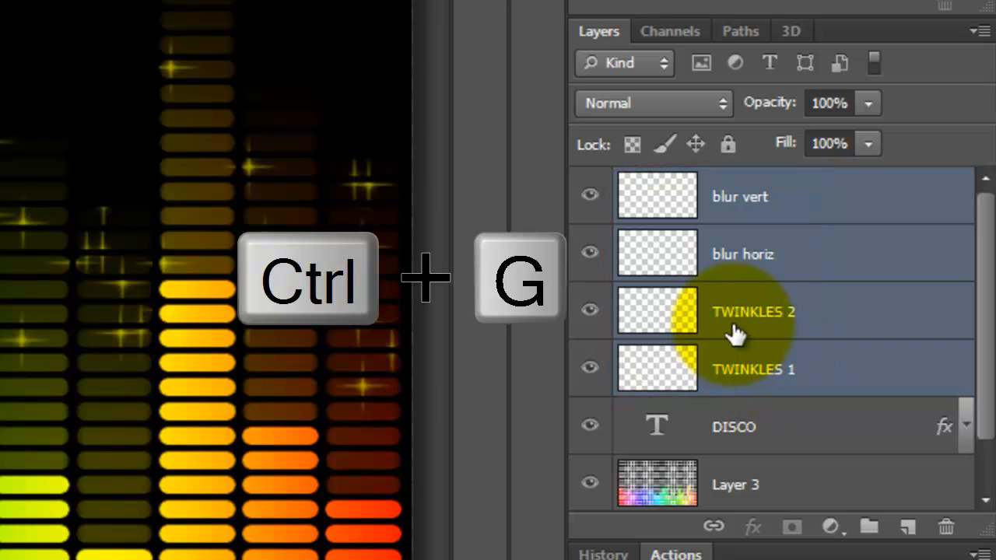
key(ctrl+g)
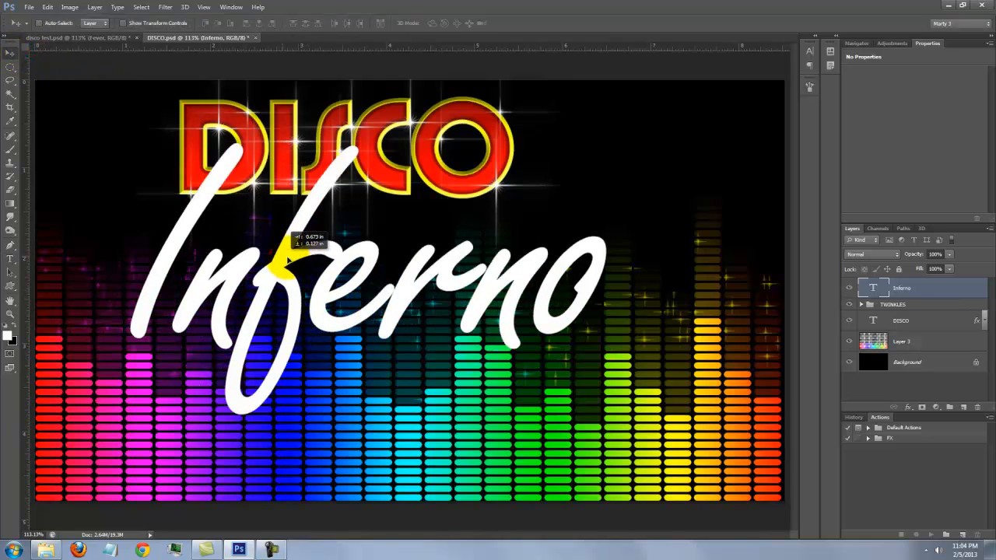
Move the Inferno text below DISCO and free-transform it to size.
drag(288, 265, 257, 257)
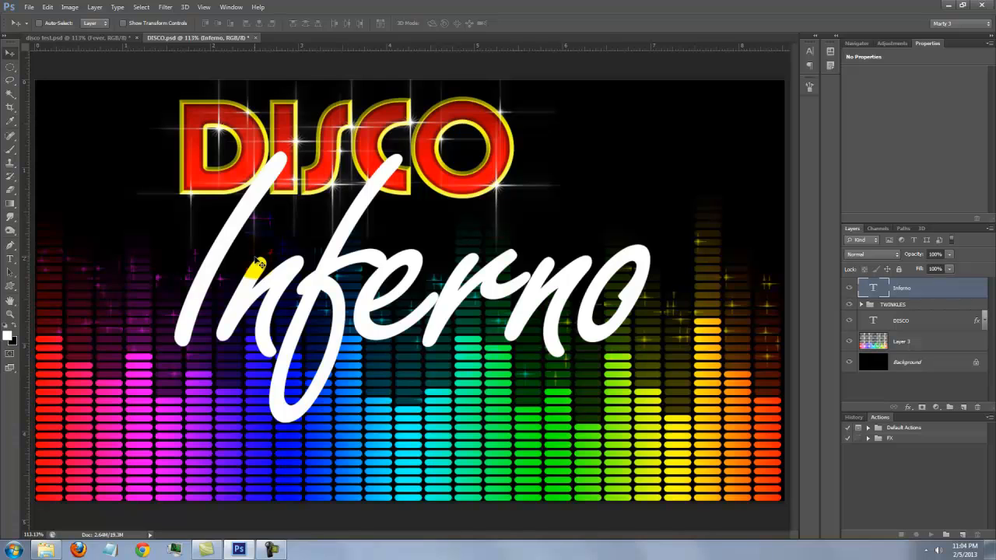
key(ctrl+t)
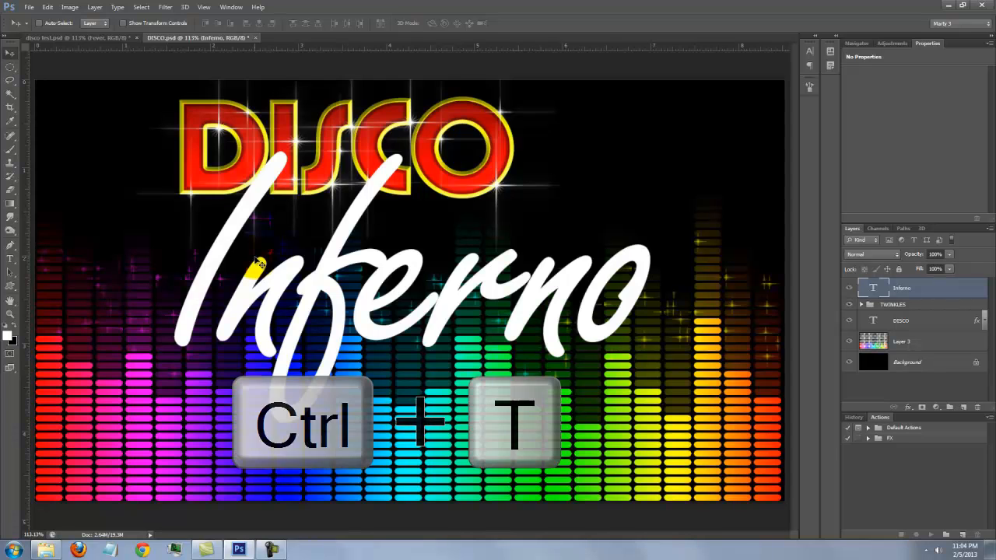
key(ctrl+t)
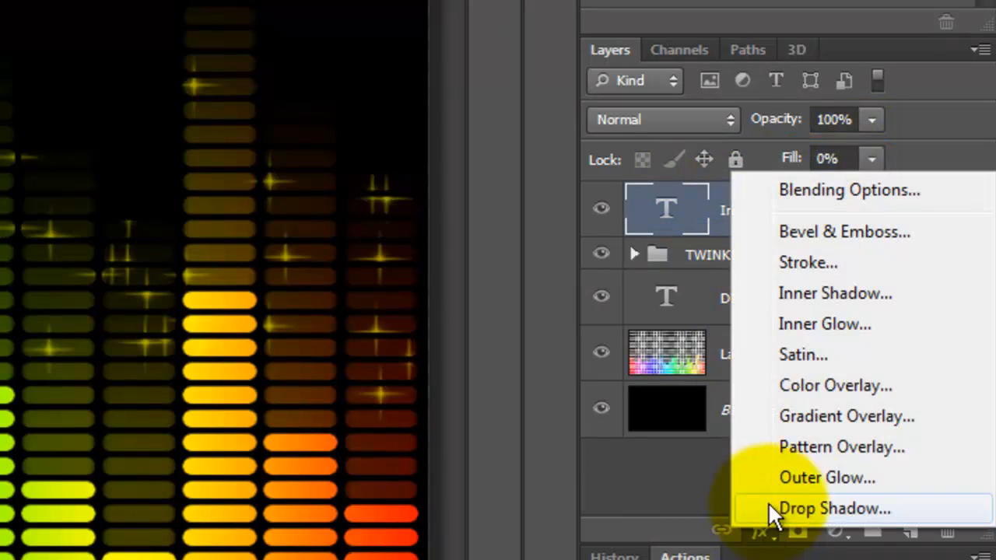
mouse_move(812, 263)
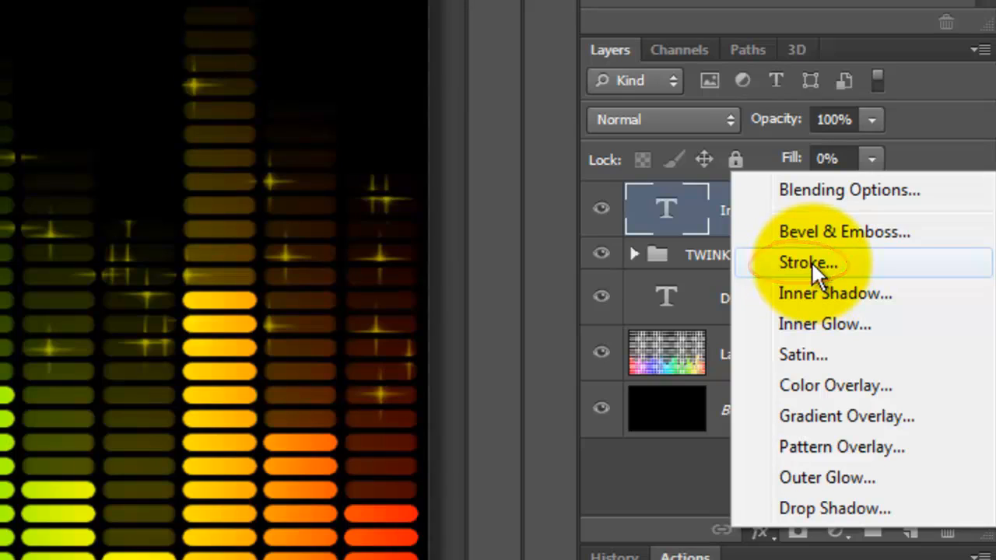
Add a white 5 px centred Stroke to the Inferno text.
click(807, 262)
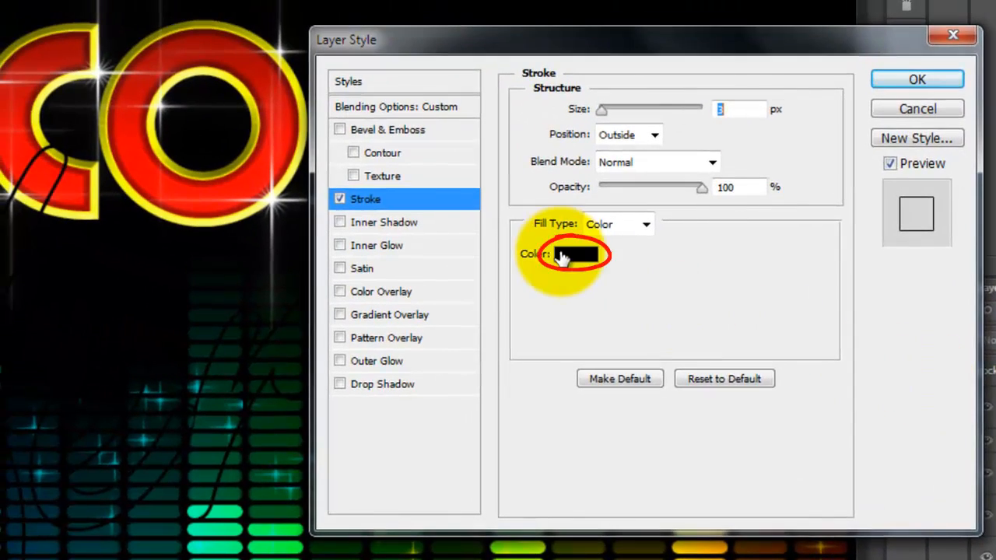
click(576, 255)
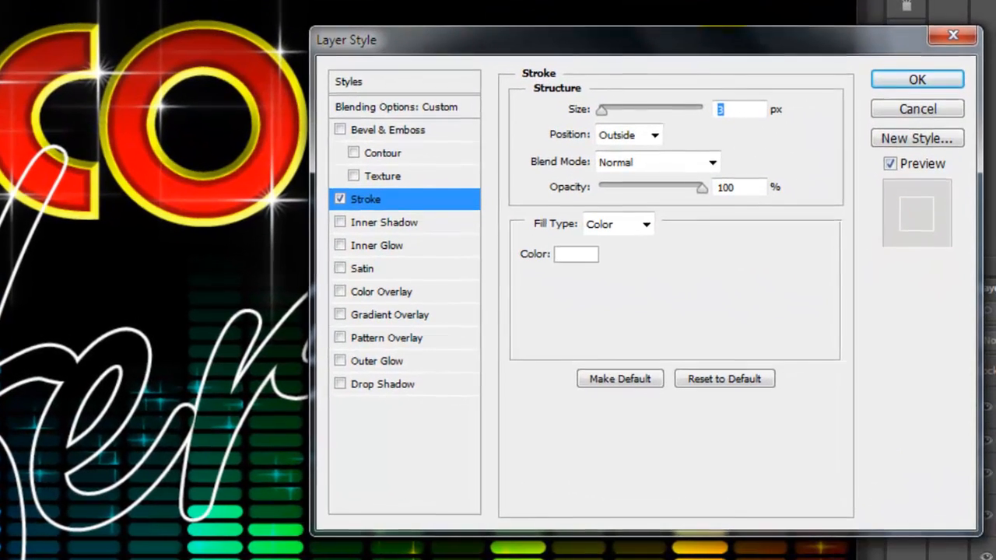
click(629, 134)
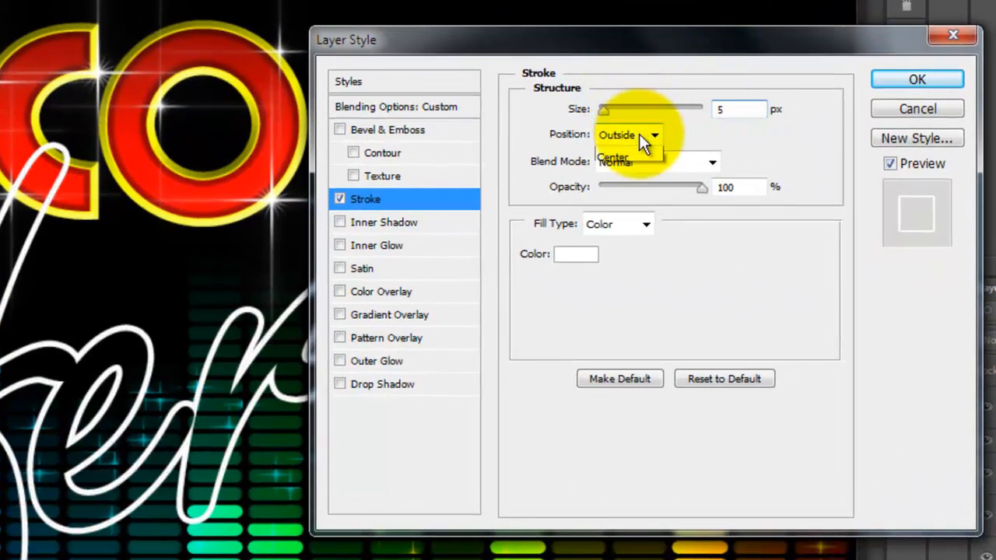
click(614, 158)
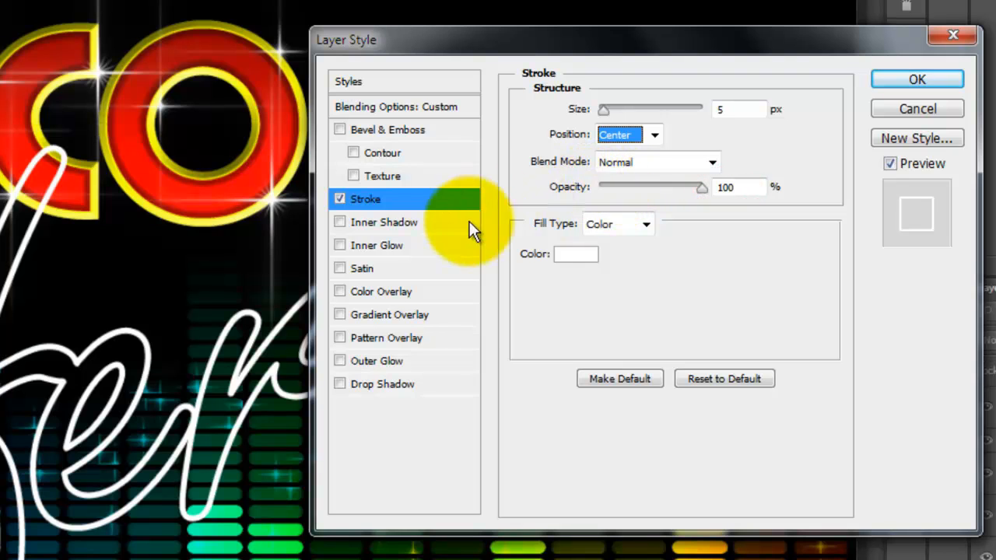
Add an Inner Glow with Normal blending, 75% opacity and 15 px size.
click(376, 245)
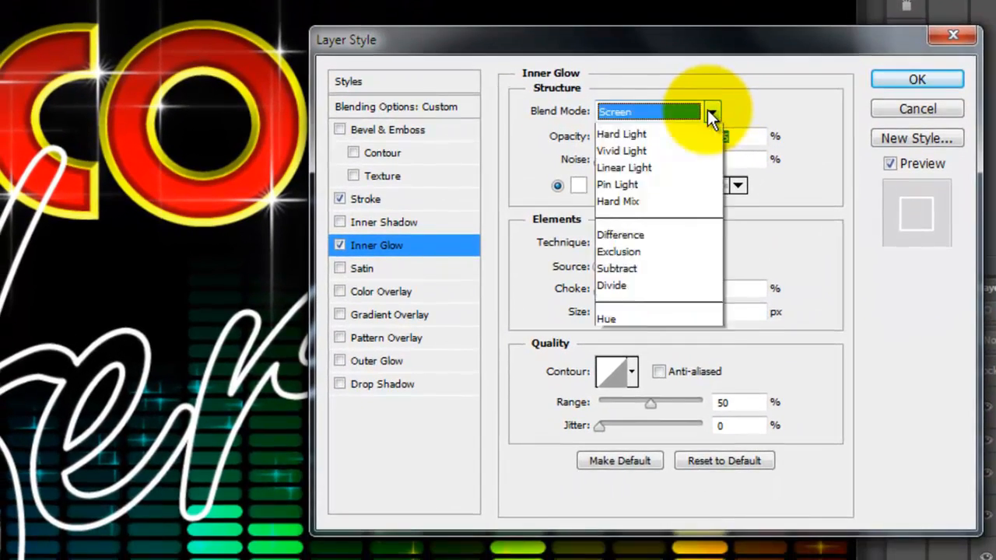
click(616, 112)
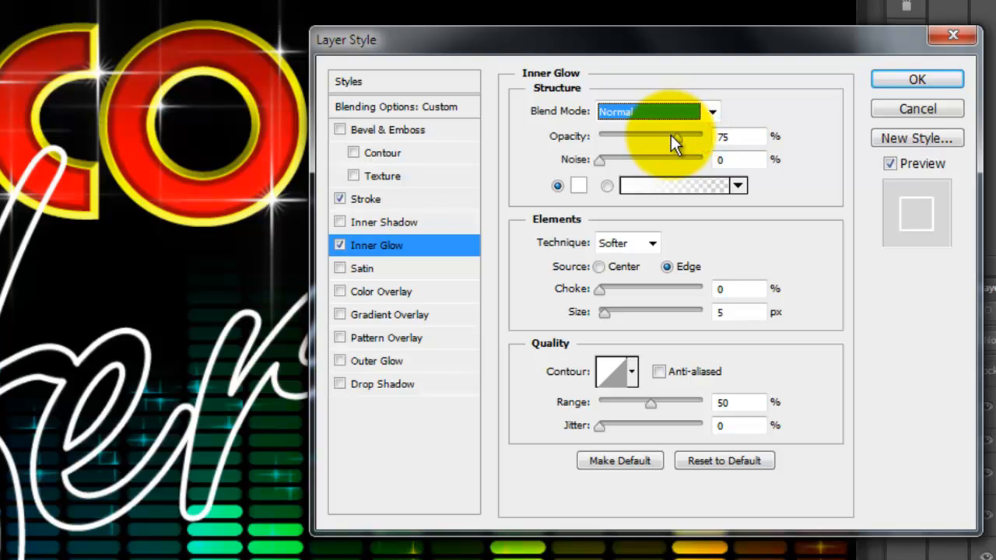
text(15)
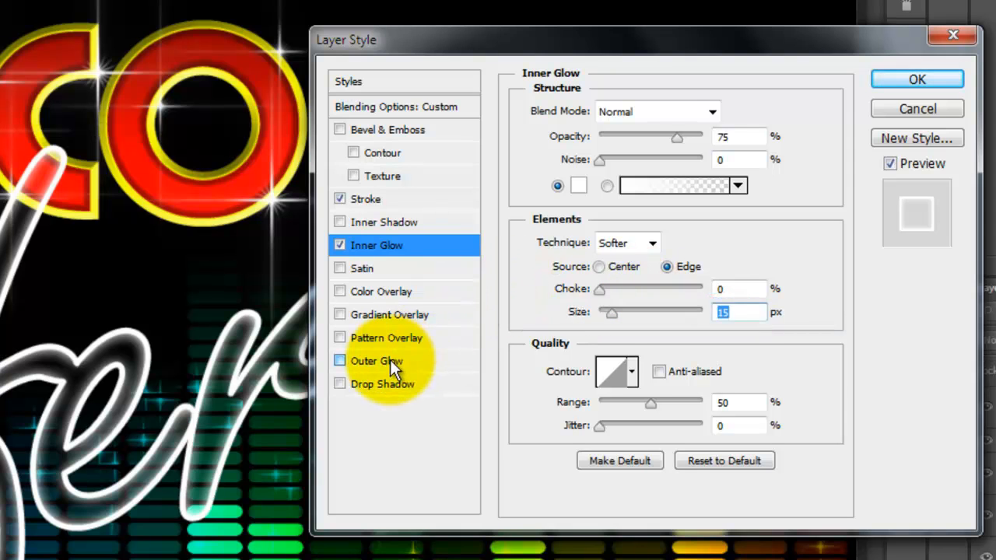
Add a 100% opacity, 14 px Outer Glow and confirm the layer style.
click(339, 361)
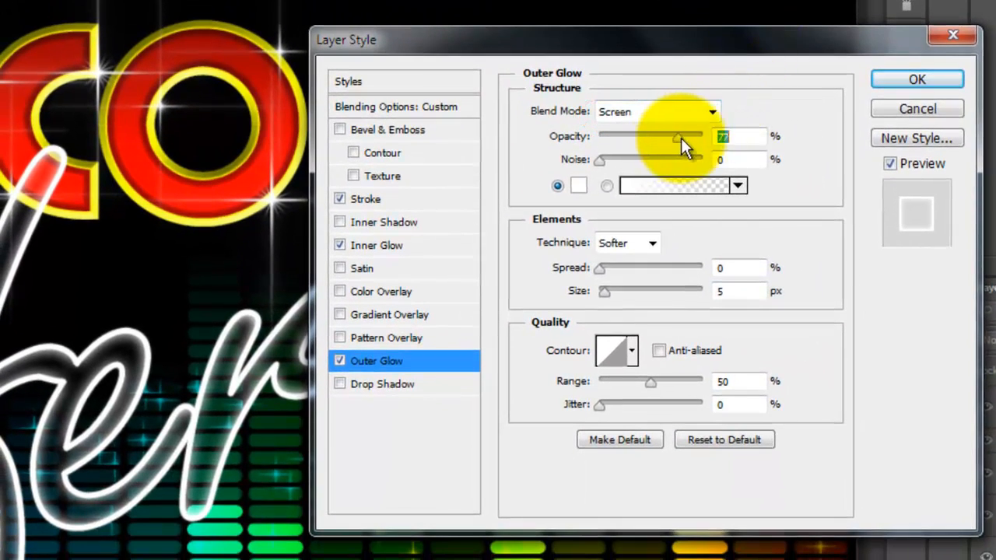
drag(677, 137, 704, 137)
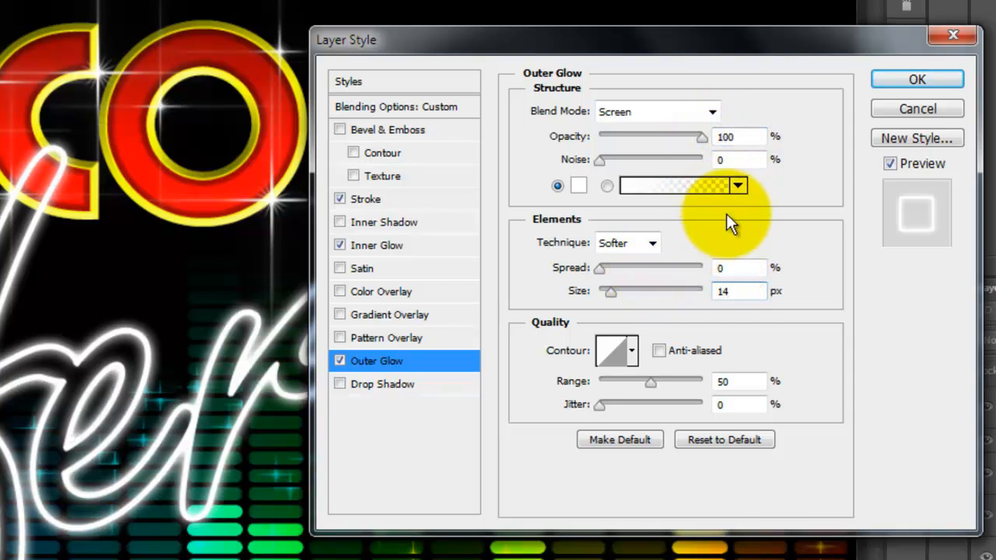
click(917, 78)
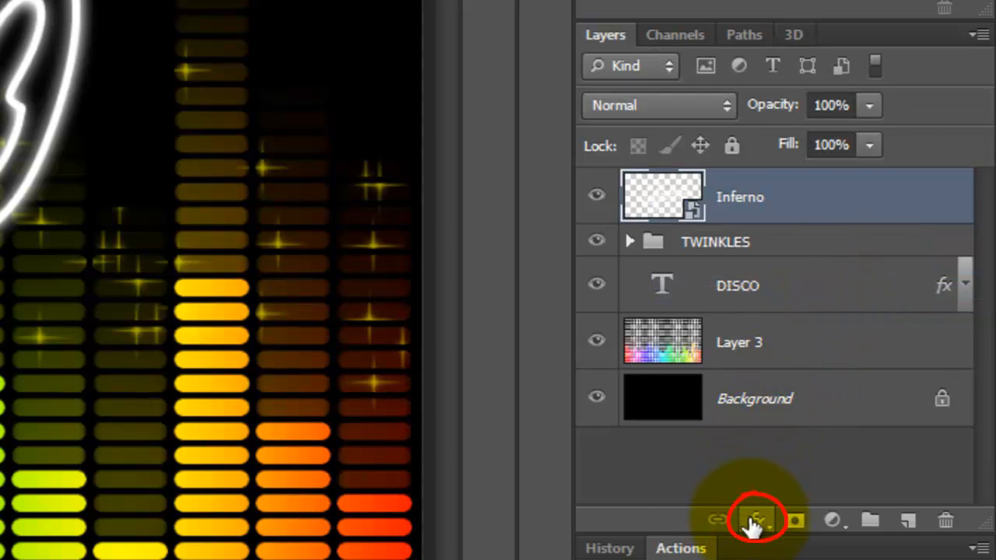
Add a Color Overlay of yellow f6ff00 to the Inferno layer.
click(755, 520)
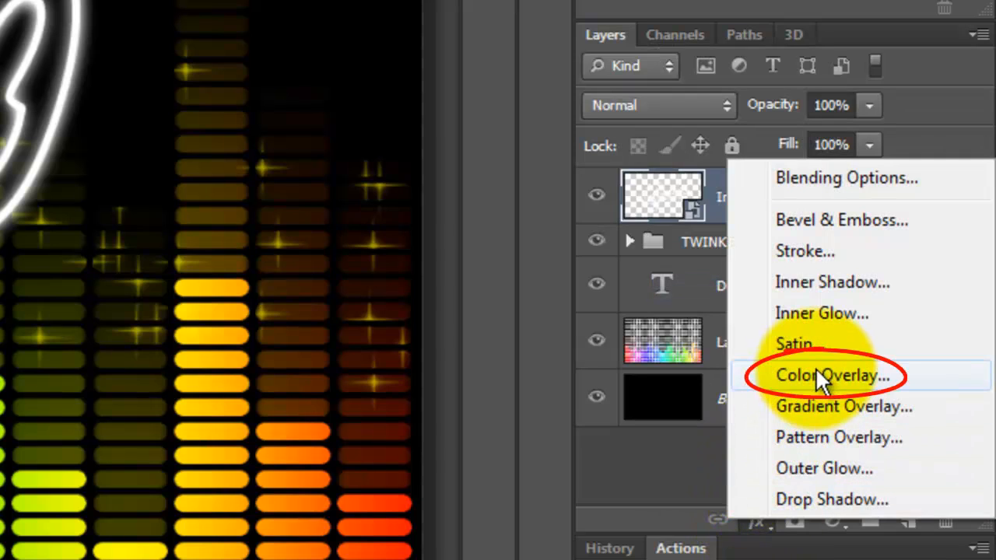
click(830, 375)
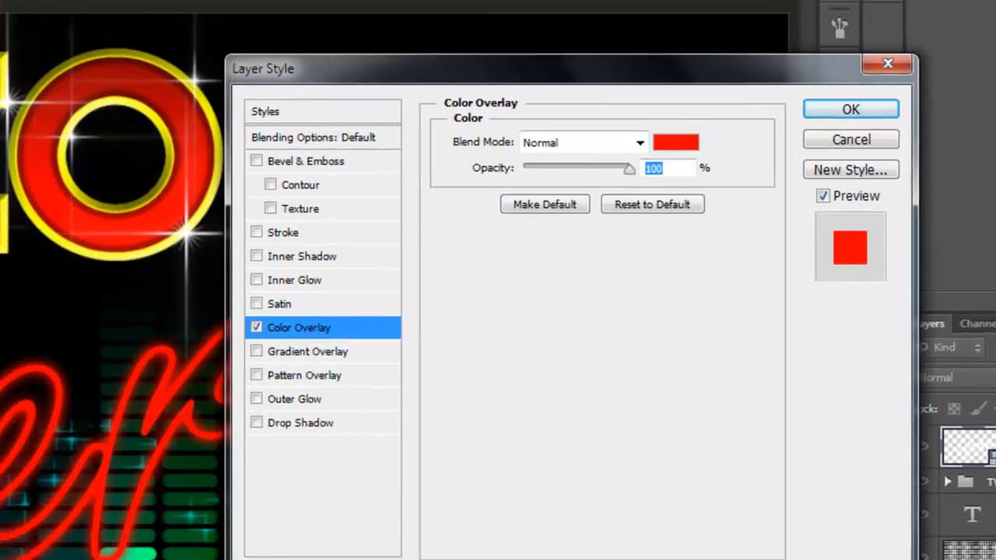
click(675, 142)
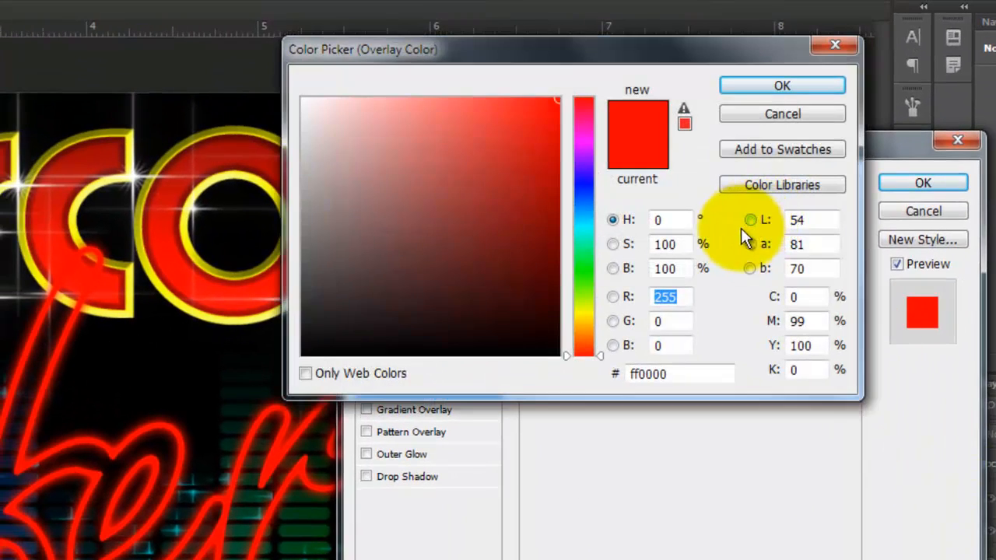
text(f6f)
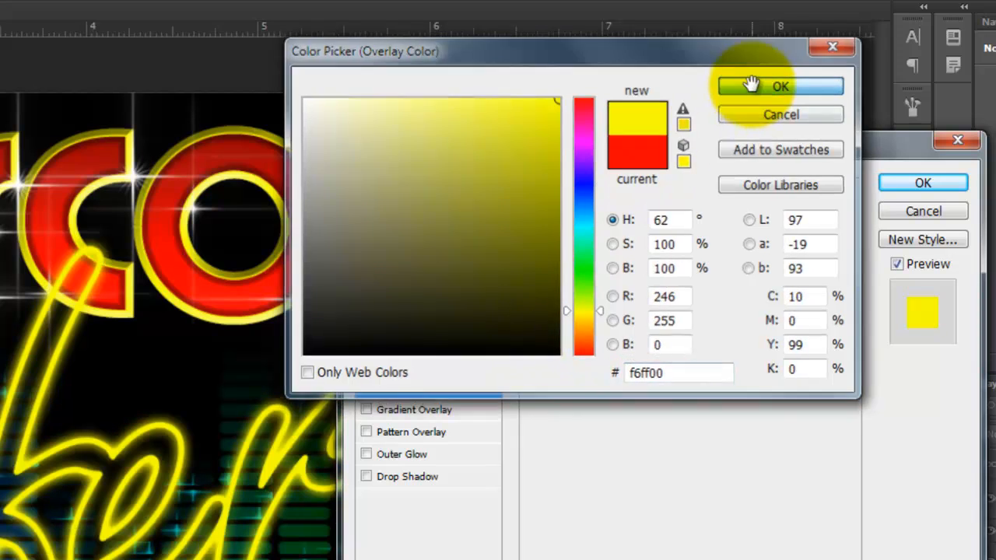
click(780, 86)
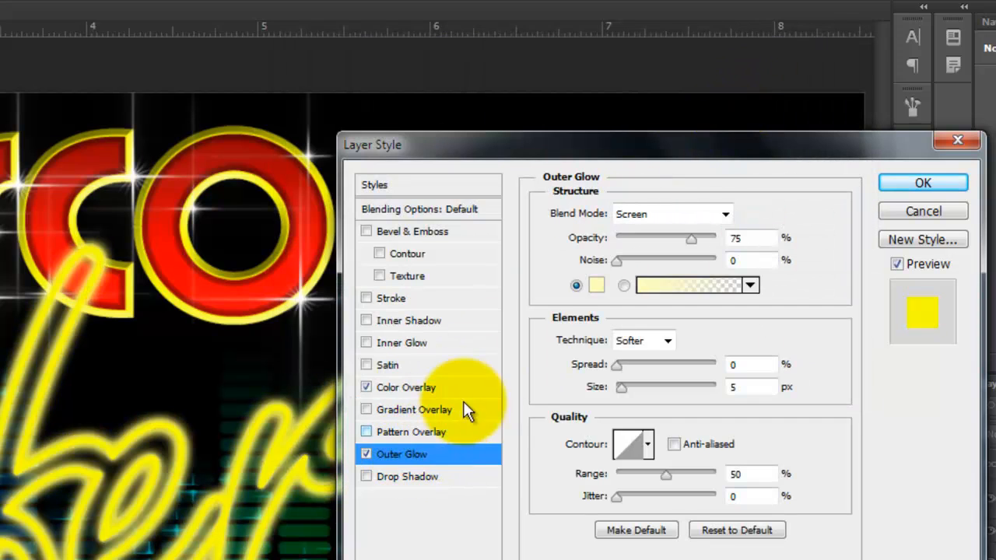
Set a yellow Normal-blend Outer Glow at 53% opacity, 73 px, apply, and reposition the layer.
click(598, 285)
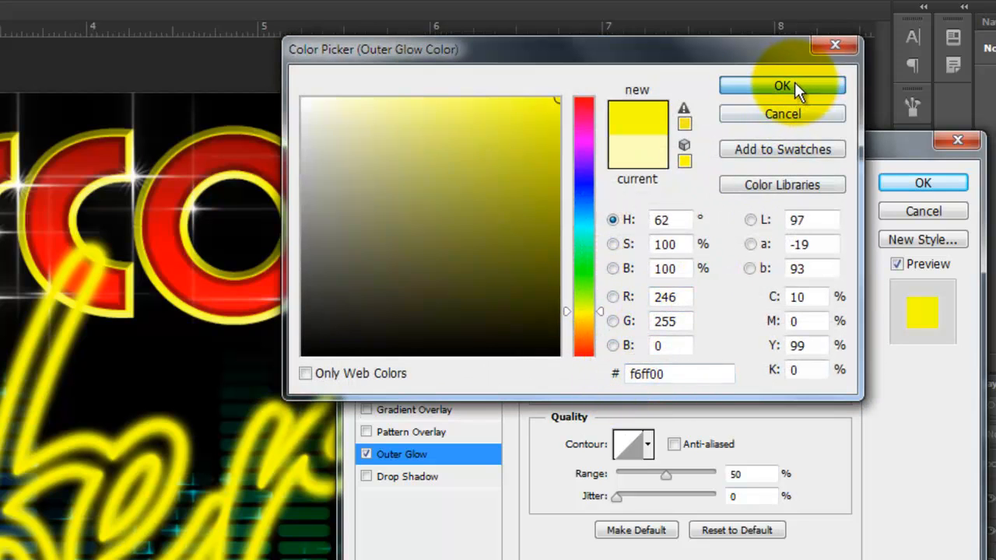
click(781, 85)
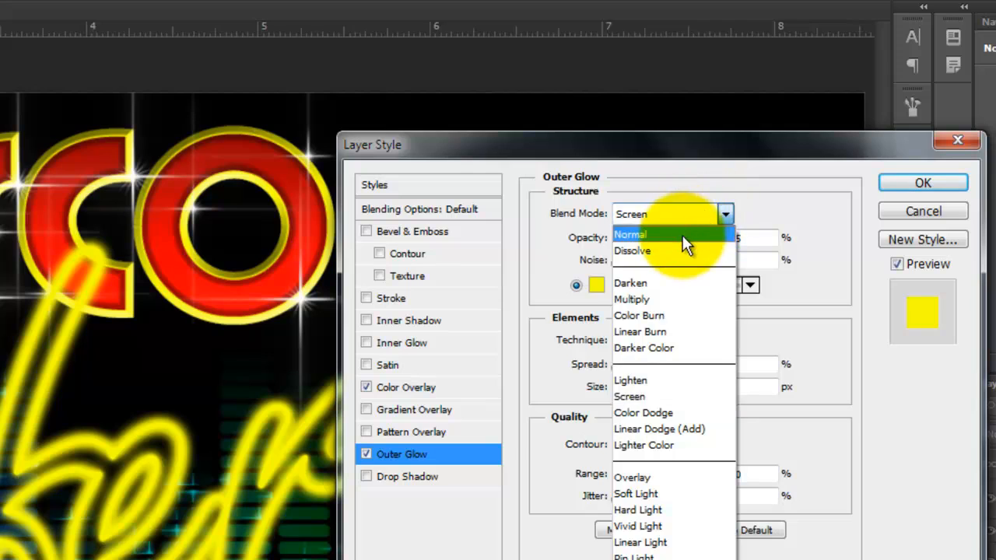
click(630, 233)
text(73)
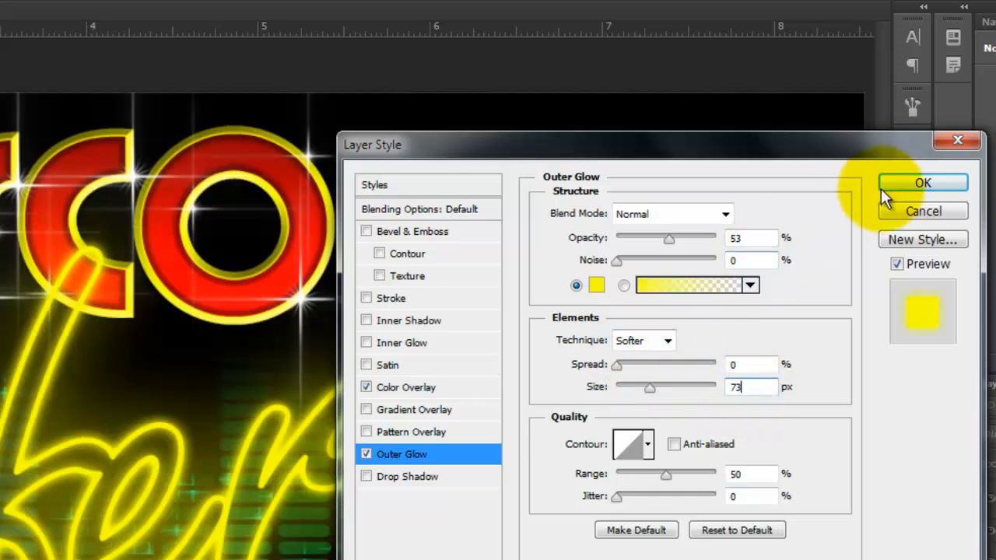
click(923, 184)
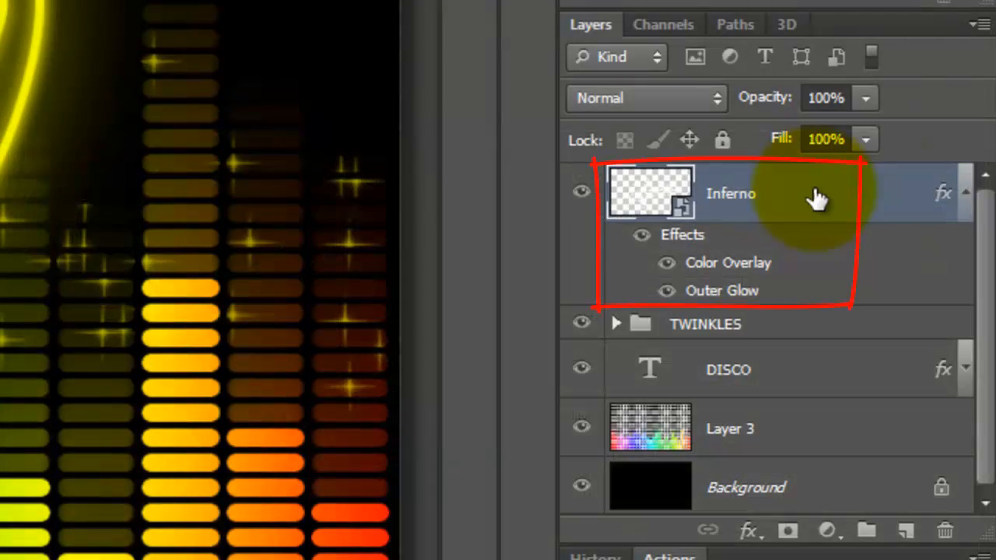
drag(817, 195, 810, 341)
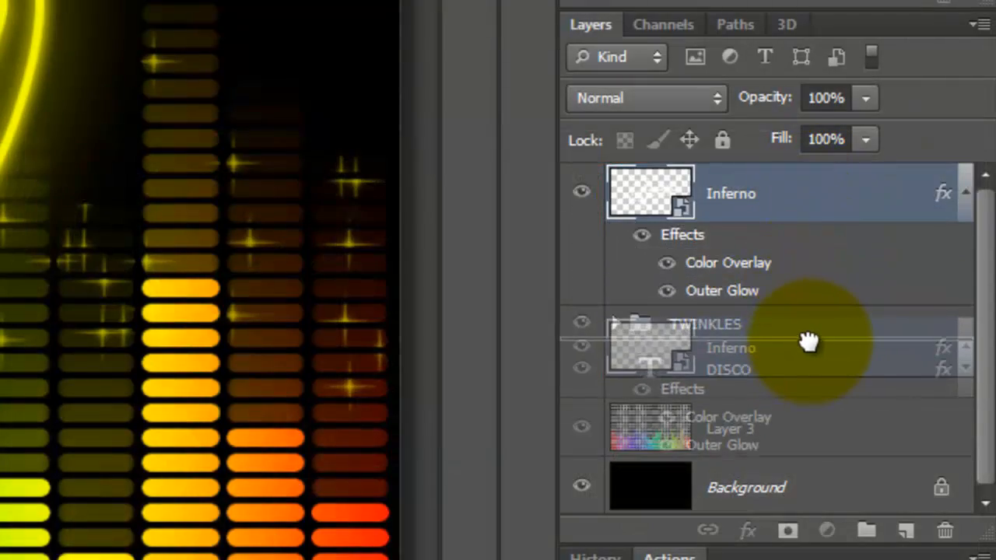